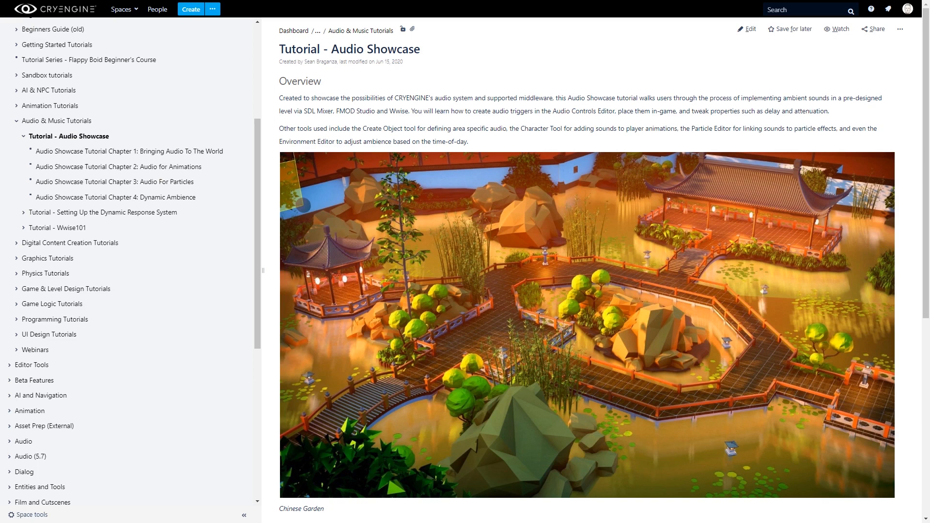
pyautogui.moveTo(444, 226)
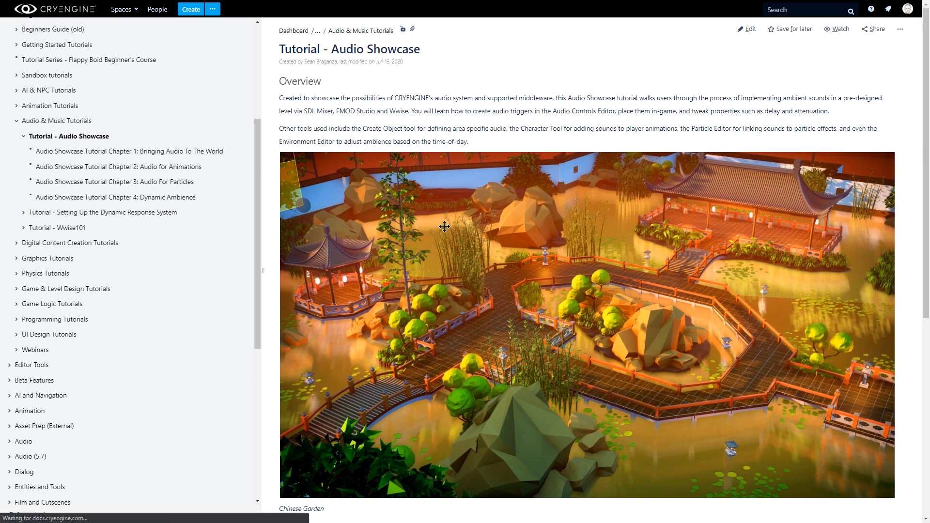
# Step: Browse the Audio Showcase docs to Chapter 1: Bringing Audio To The World
pyautogui.click(129, 151)
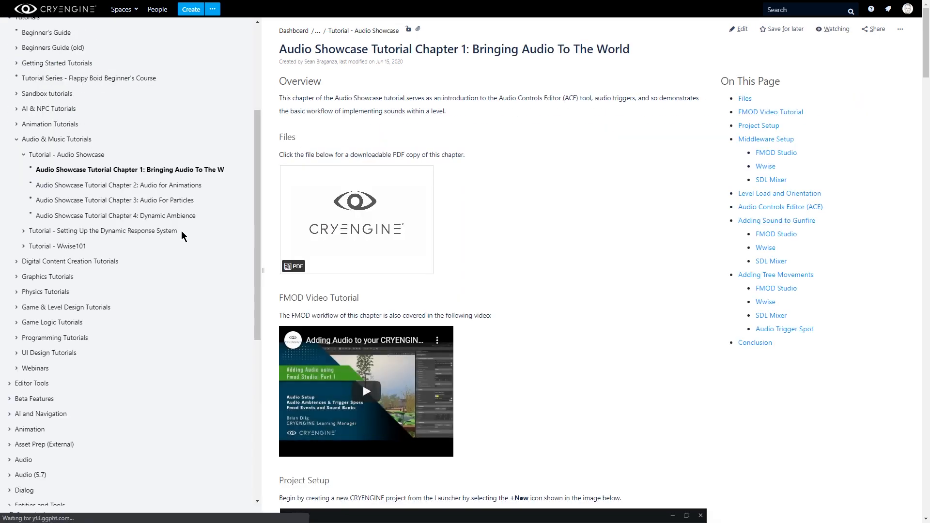
pyautogui.moveTo(159, 200)
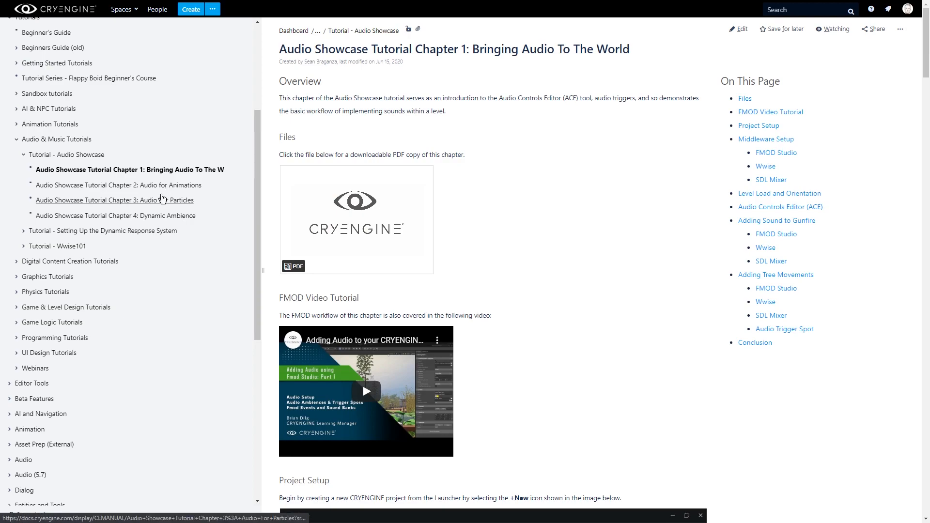
pyautogui.click(117, 186)
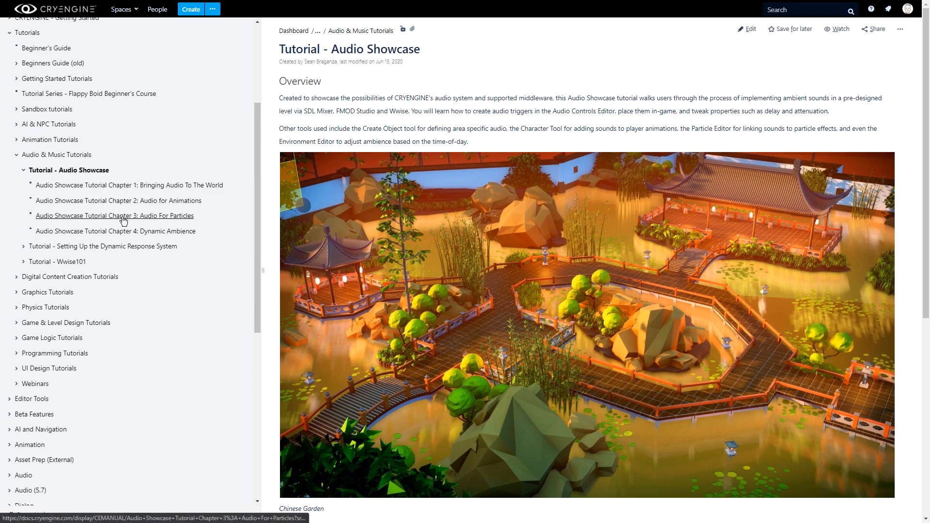
pyautogui.scroll(-3)
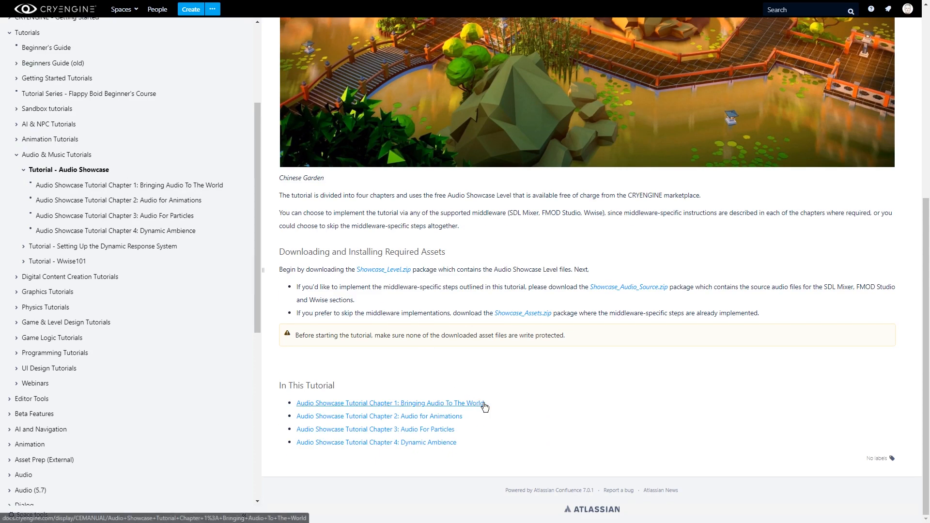
pyautogui.click(389, 403)
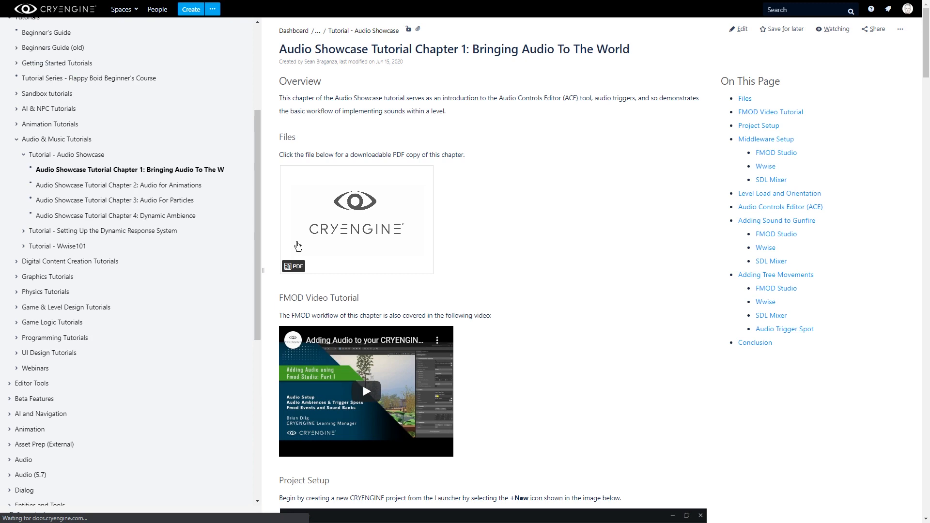
pyautogui.click(115, 215)
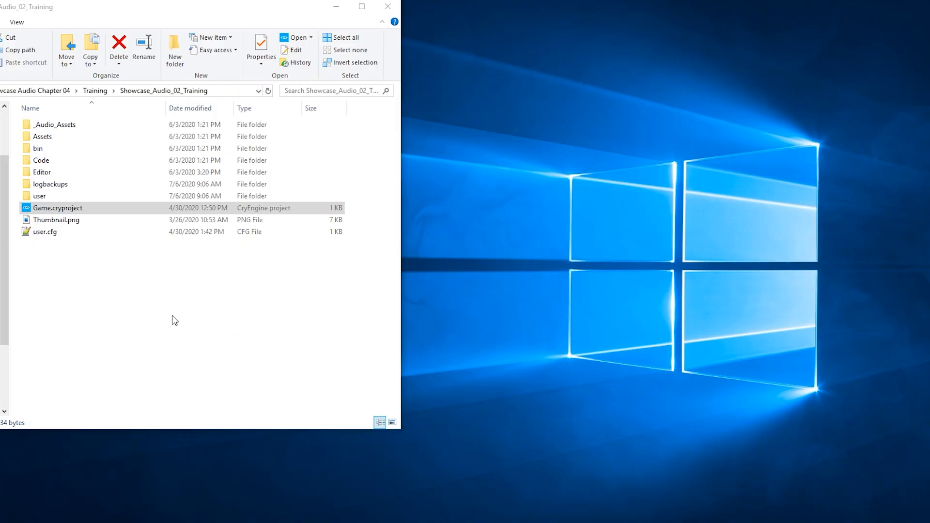
pyautogui.moveTo(122, 327)
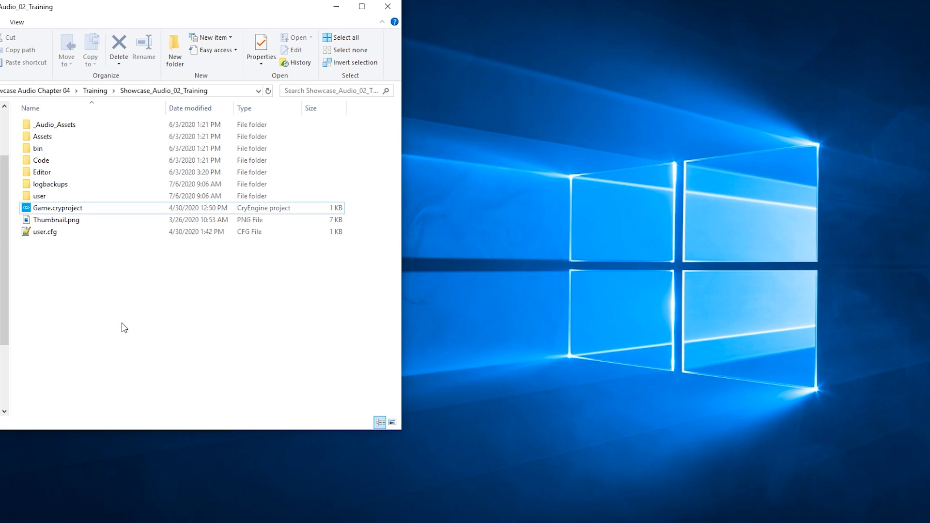
pyautogui.moveTo(126, 307)
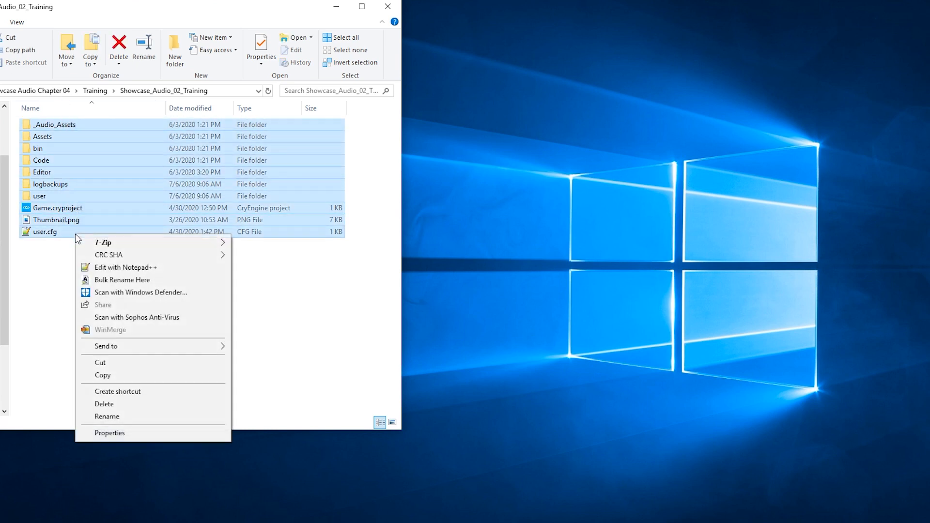
# Step: Clear Read-only on all project items, applying it to subfolders and files
pyautogui.click(109, 433)
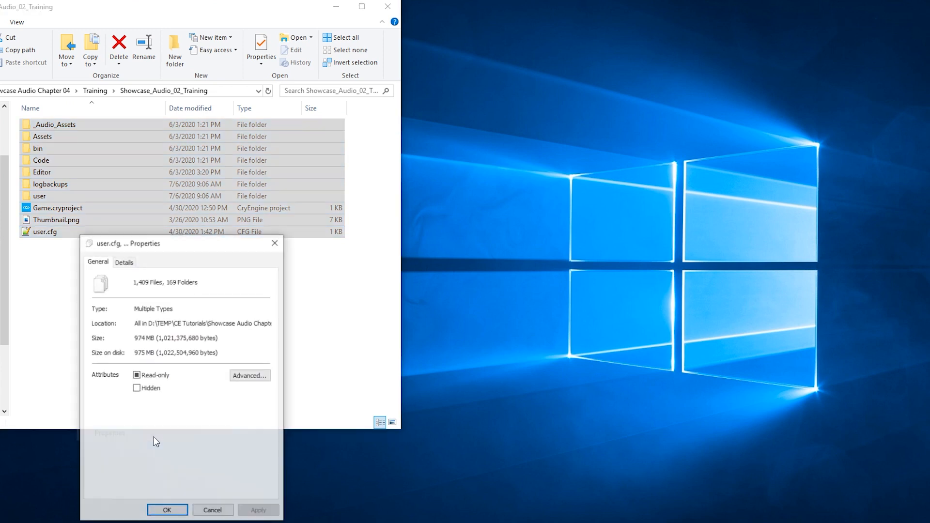
pyautogui.click(167, 509)
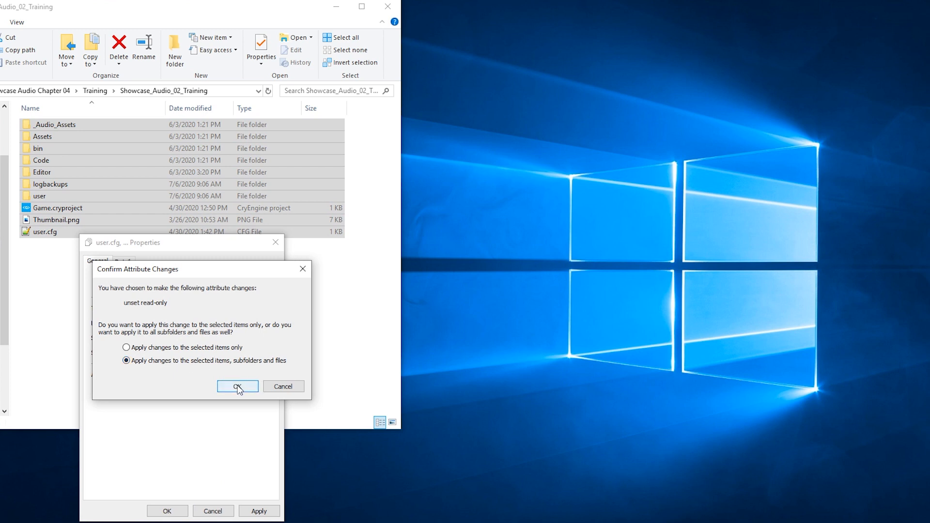
pyautogui.click(238, 386)
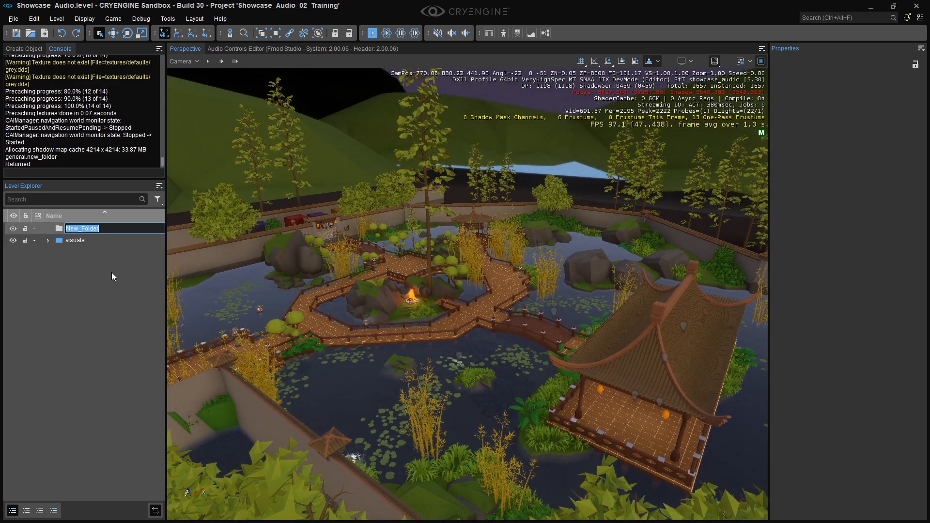
# Step: Name the folder audio, add an area_shape layer, and enable snapping to geometry
pyautogui.write('audio')
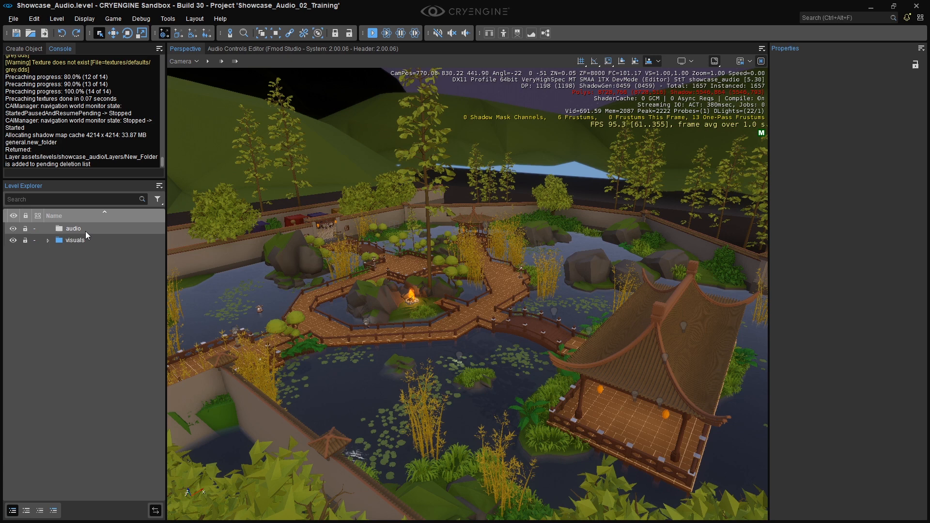
pyautogui.click(73, 227)
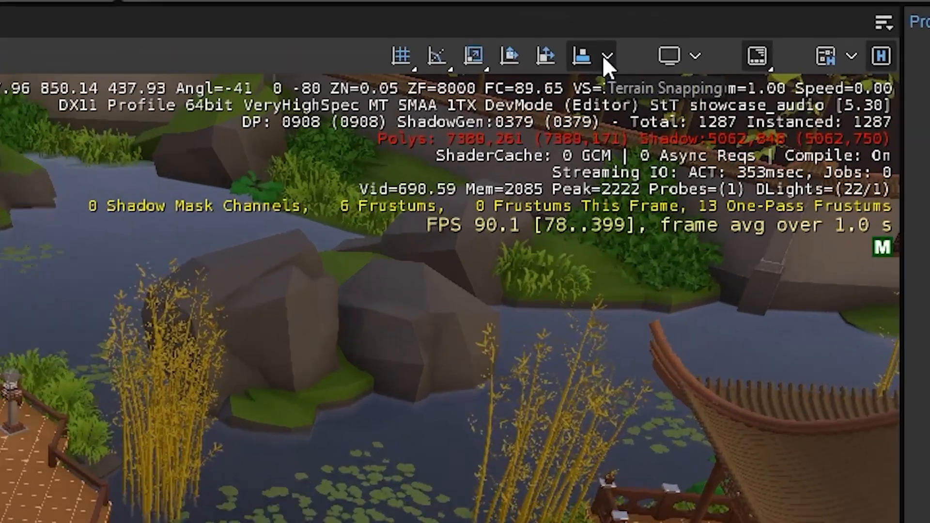
pyautogui.click(606, 55)
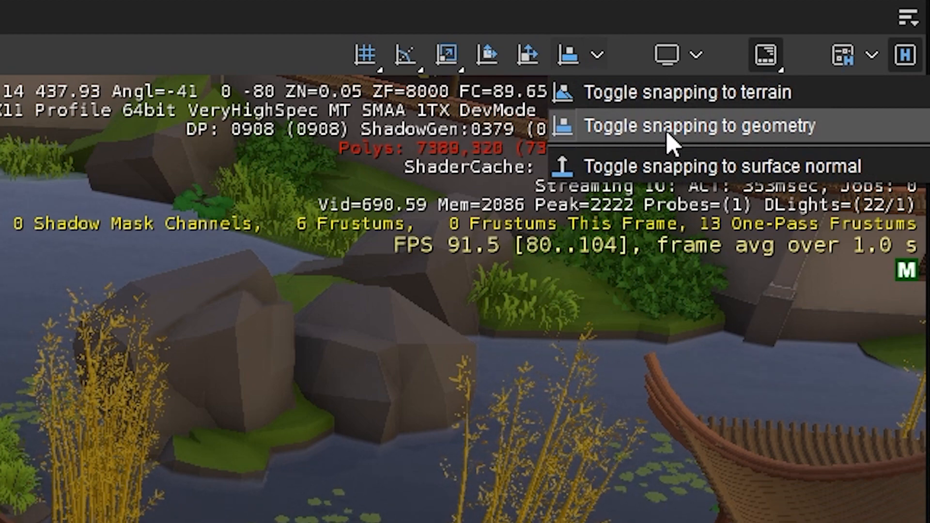
pyautogui.moveTo(620, 149)
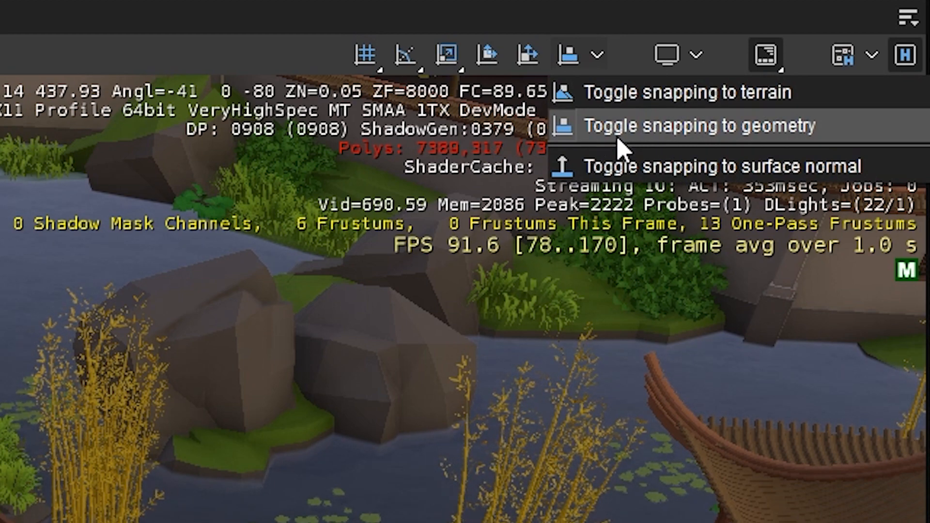
pyautogui.click(700, 125)
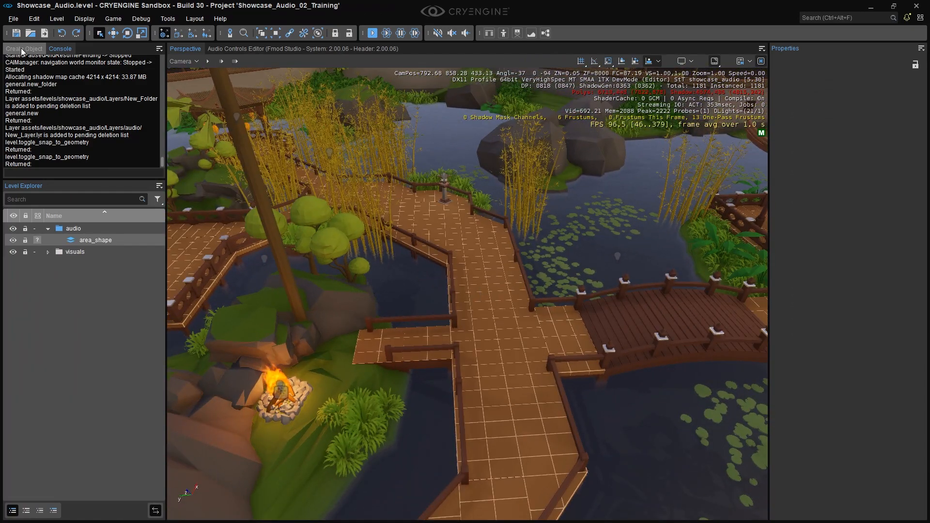
# Step: Place an Area Box on the bridge with width 150, length 150, height 100
pyautogui.click(24, 48)
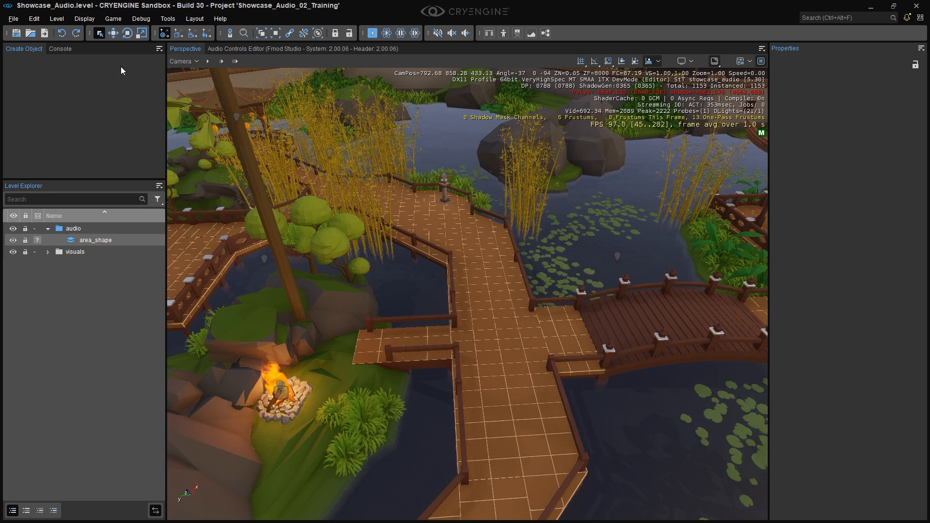
pyautogui.click(44, 74)
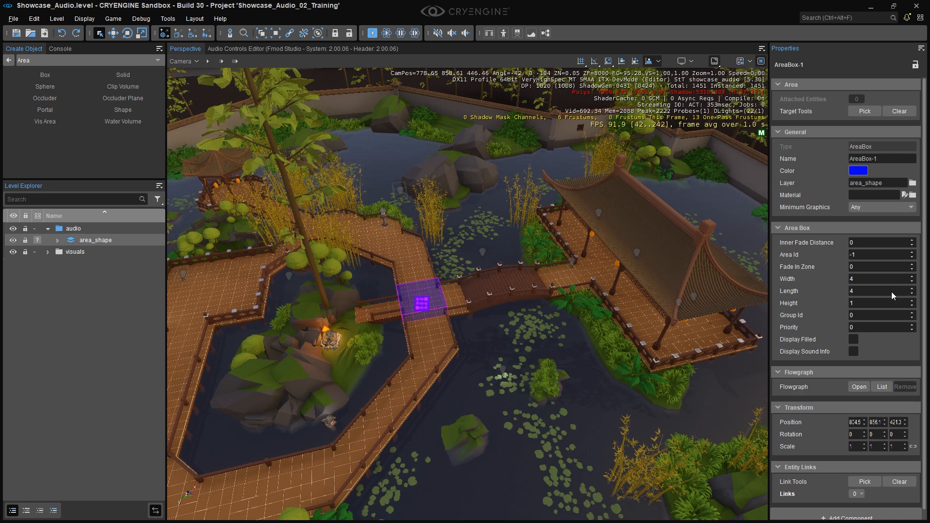
pyautogui.moveTo(859, 277)
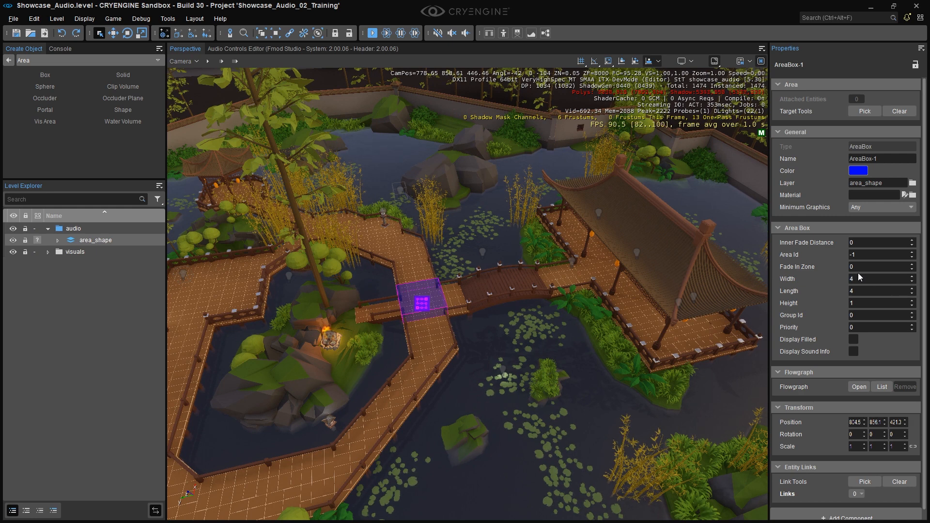
pyautogui.write('150')
pyautogui.write('00')
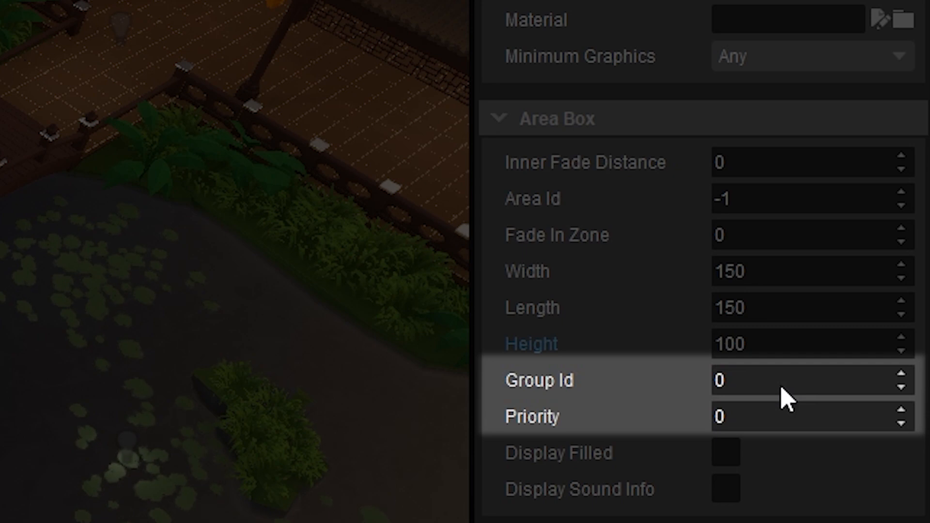
pyautogui.write('1')
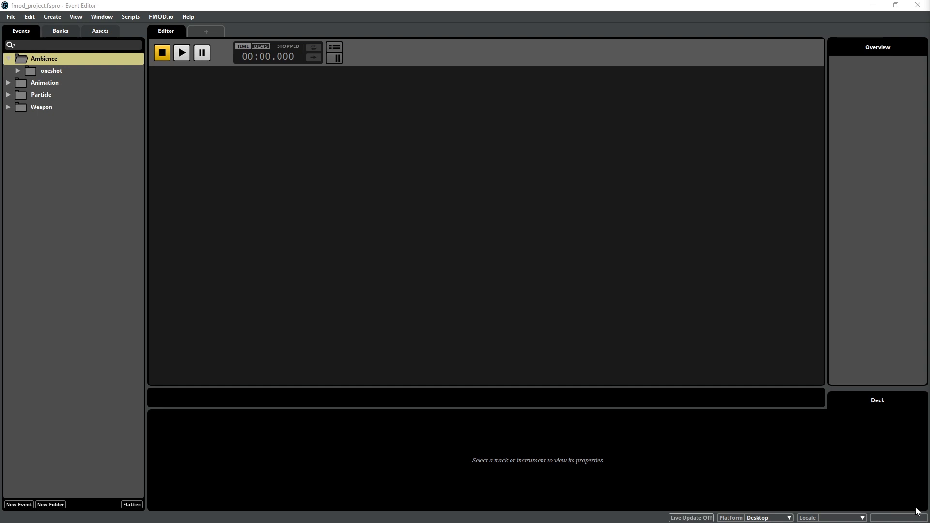
pyautogui.moveTo(357, 425)
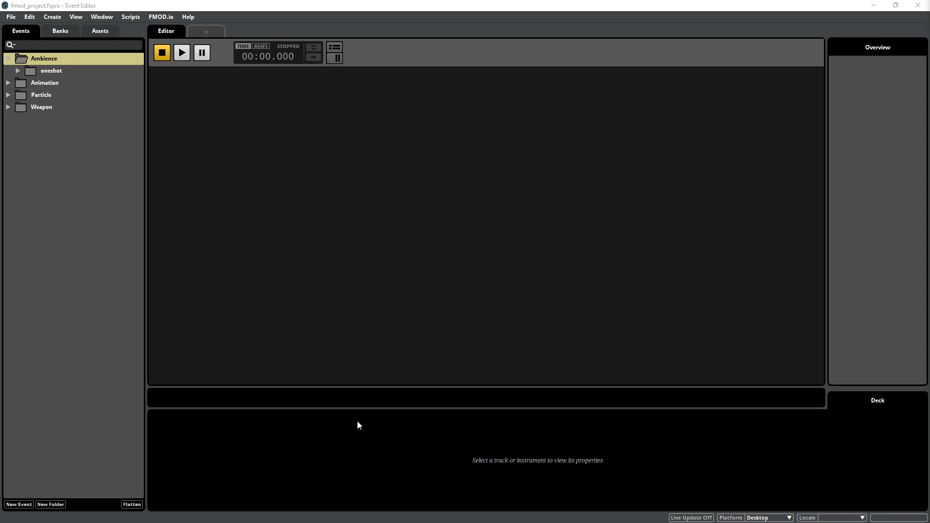
pyautogui.moveTo(335, 296)
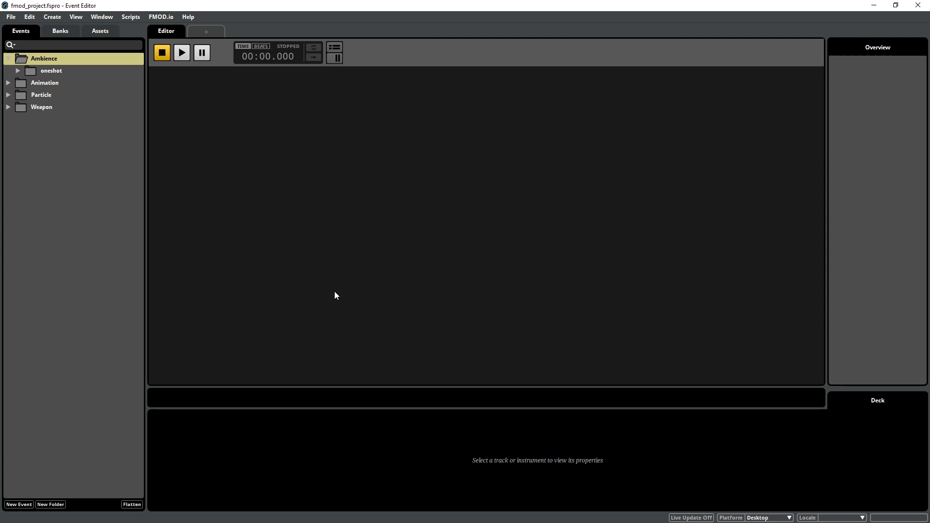
pyautogui.moveTo(314, 282)
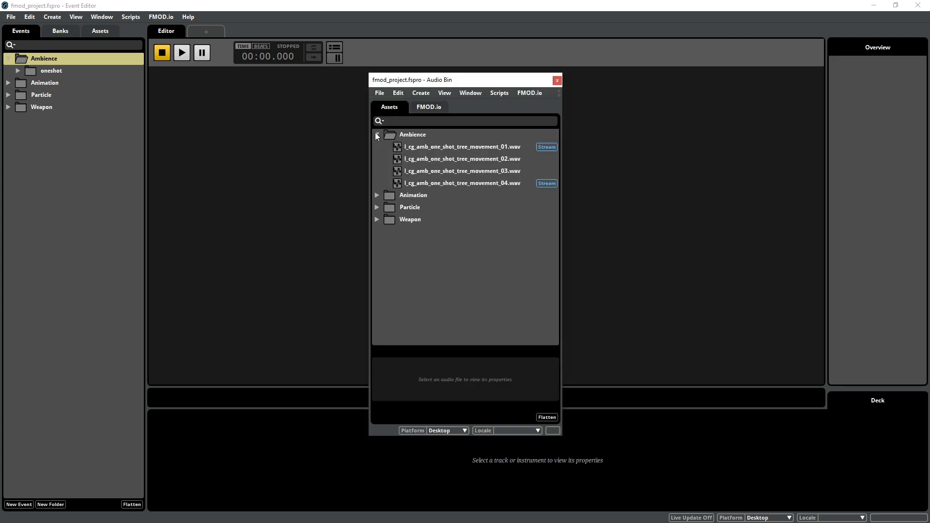
# Step: File the four tree-movement wavs under Ambience/oneshot, add a loop asset folder and Ambience event folder
pyautogui.click(412, 134)
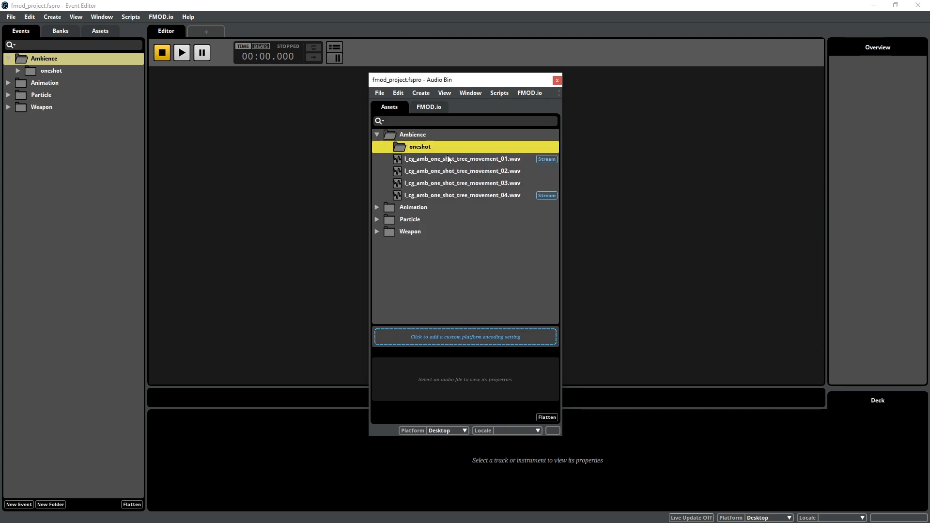
pyautogui.click(462, 195)
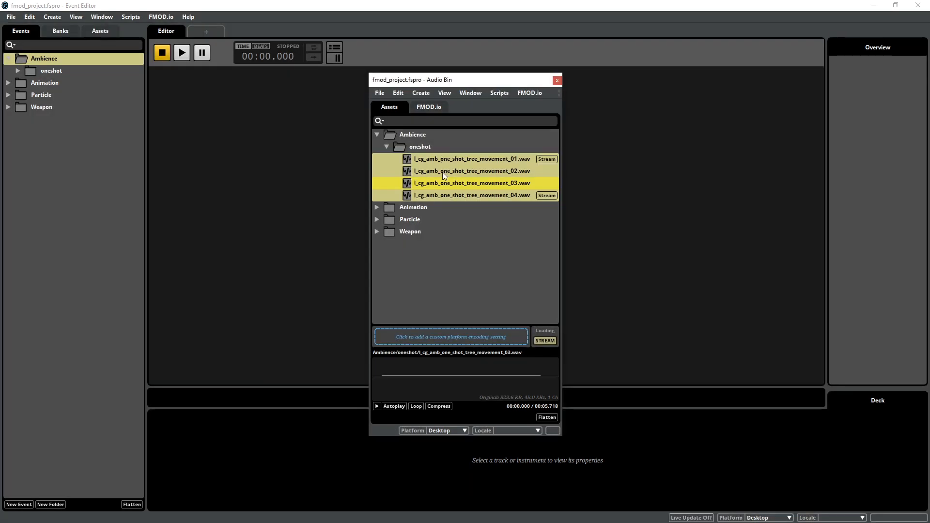
pyautogui.rightClick(412, 135)
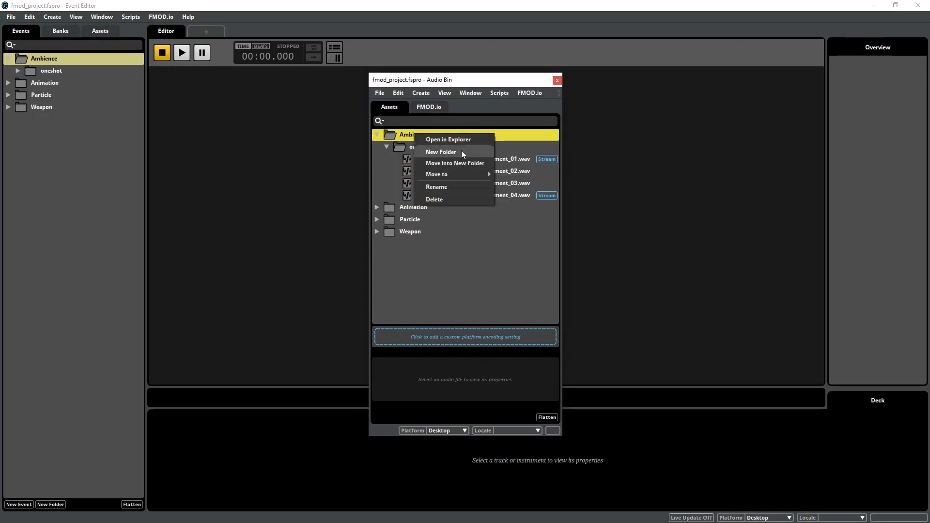
pyautogui.click(440, 152)
pyautogui.write('loop')
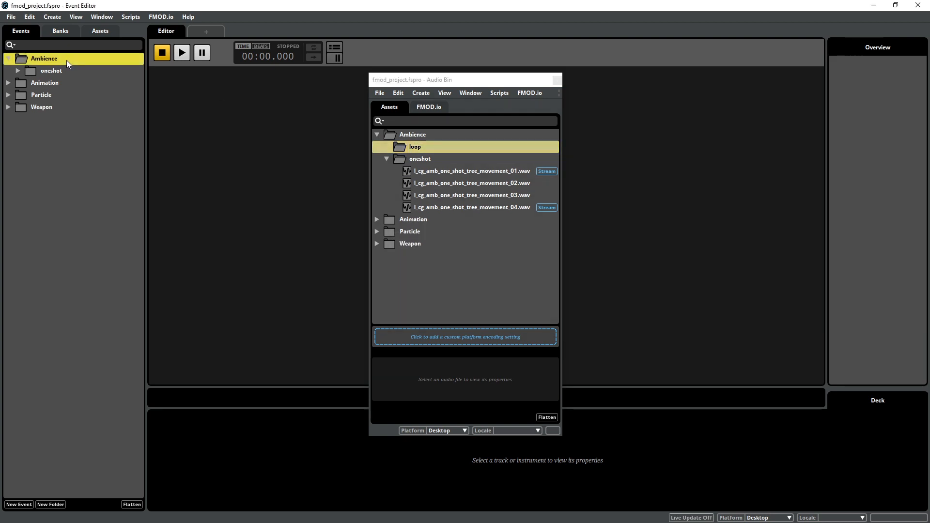
pyautogui.rightClick(43, 58)
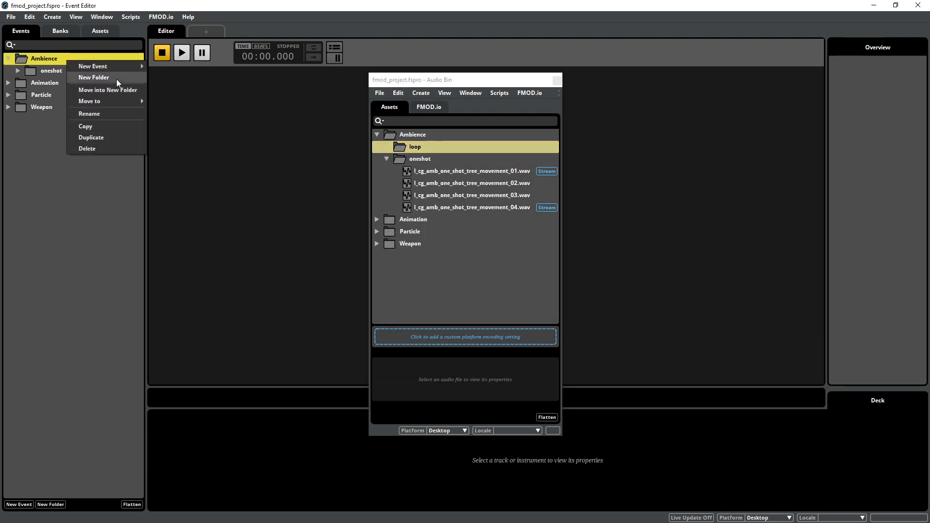
pyautogui.click(94, 77)
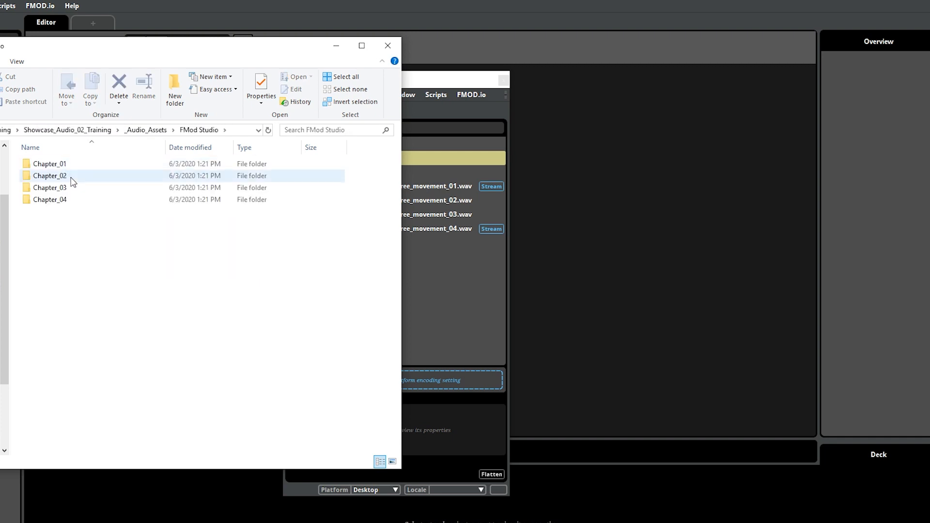
# Step: Open _Audio_Assets > FMod Studio > Chapter_02 in File Explorer
pyautogui.doubleClick(50, 199)
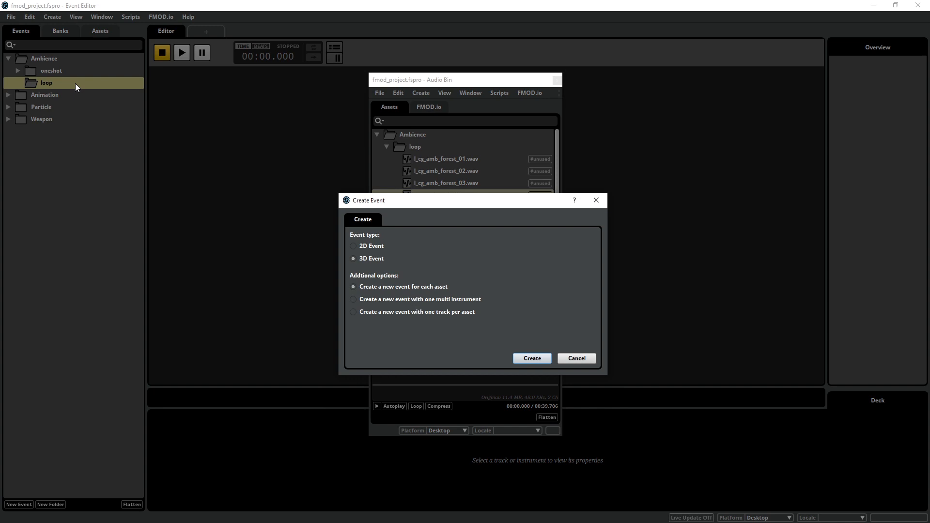
# Step: Create a 2D event with the global base files in one multi instrument
pyautogui.click(353, 246)
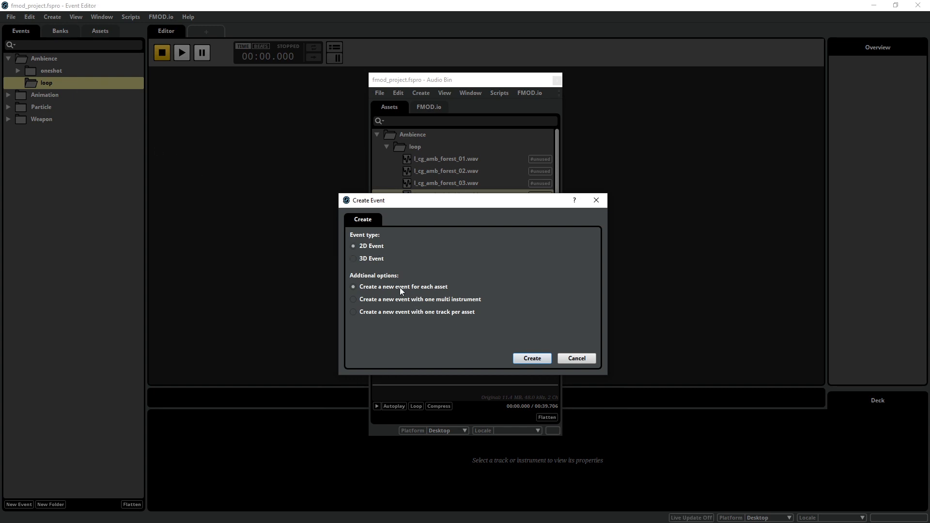
pyautogui.click(353, 299)
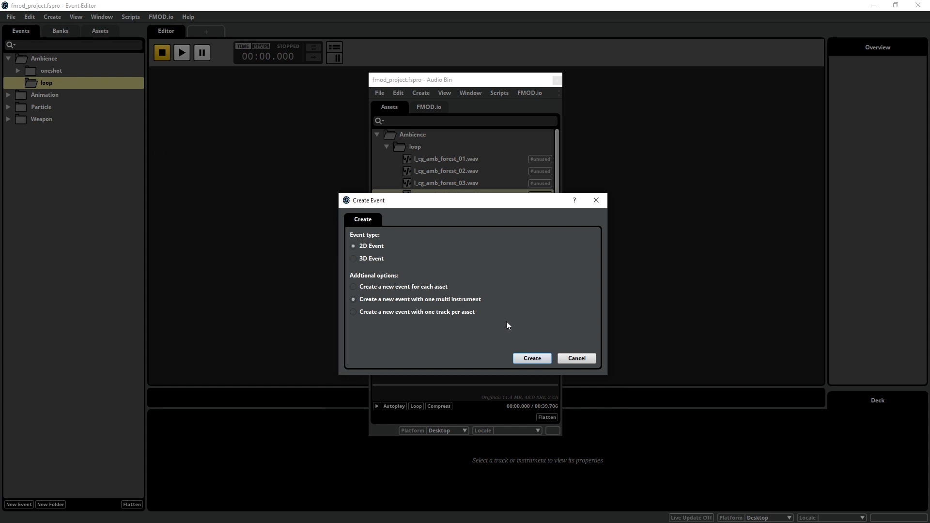
pyautogui.click(531, 358)
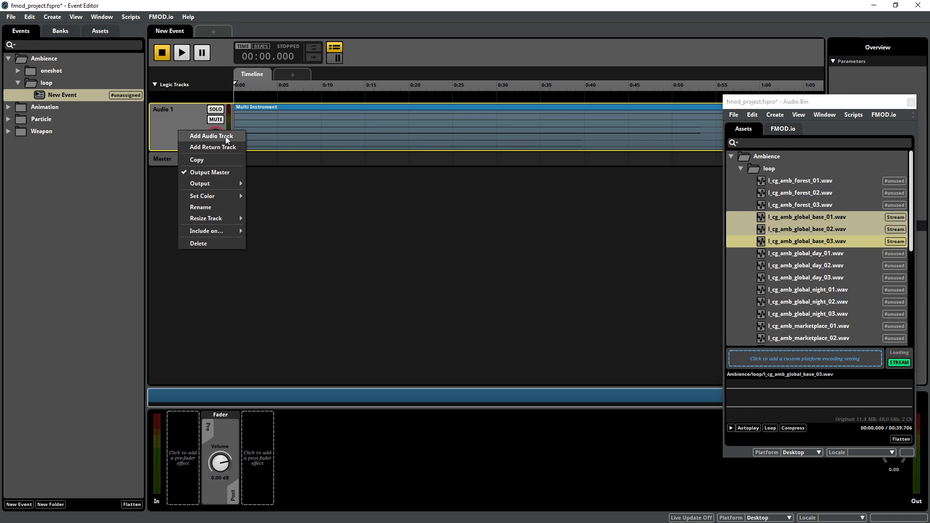
# Step: Add tracks holding global day and night multi instruments, aligned at the start
pyautogui.click(211, 136)
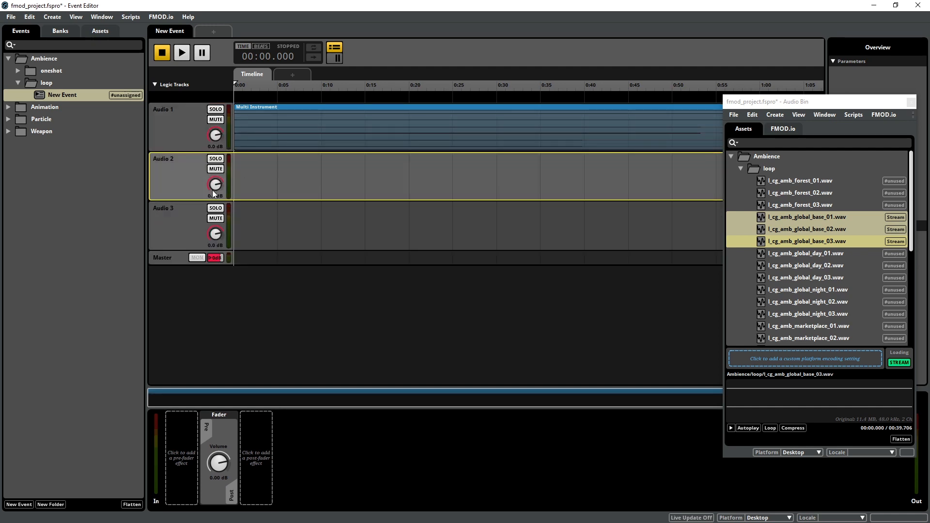
pyautogui.scroll(-3)
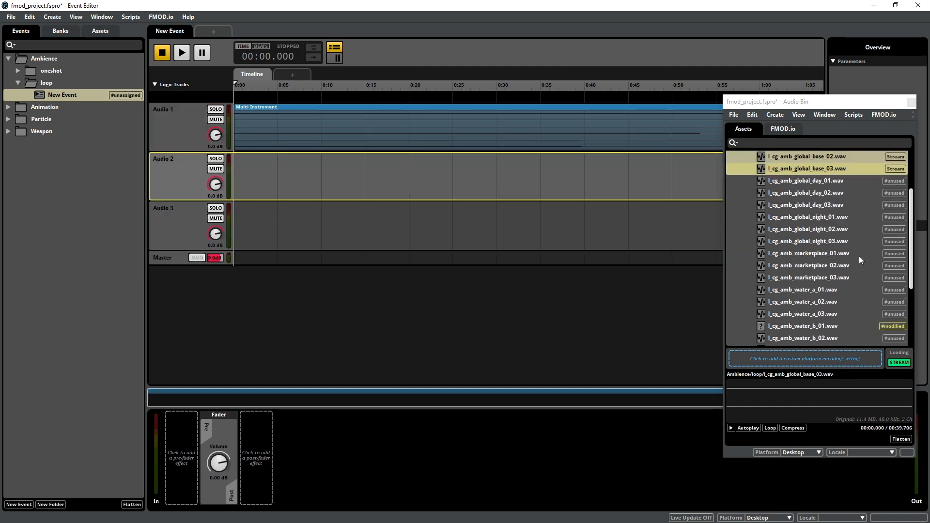
pyautogui.click(805, 205)
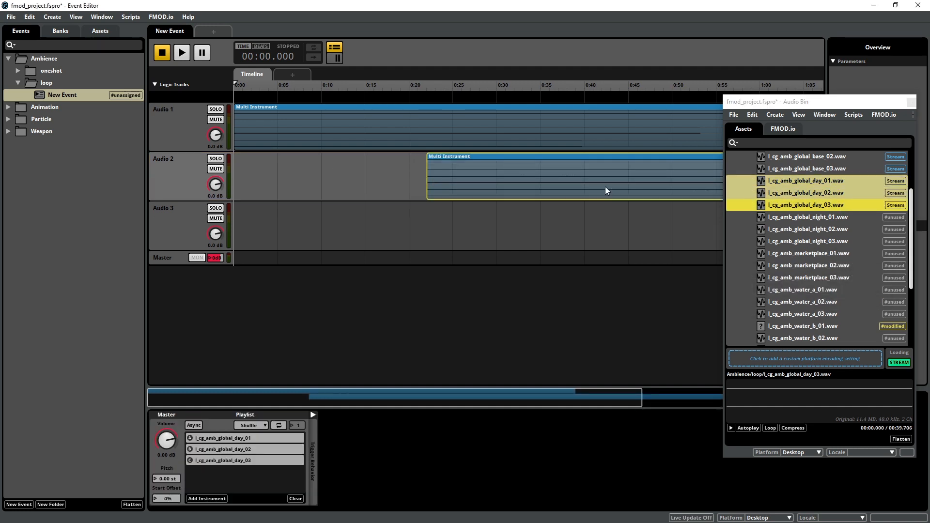
pyautogui.click(806, 216)
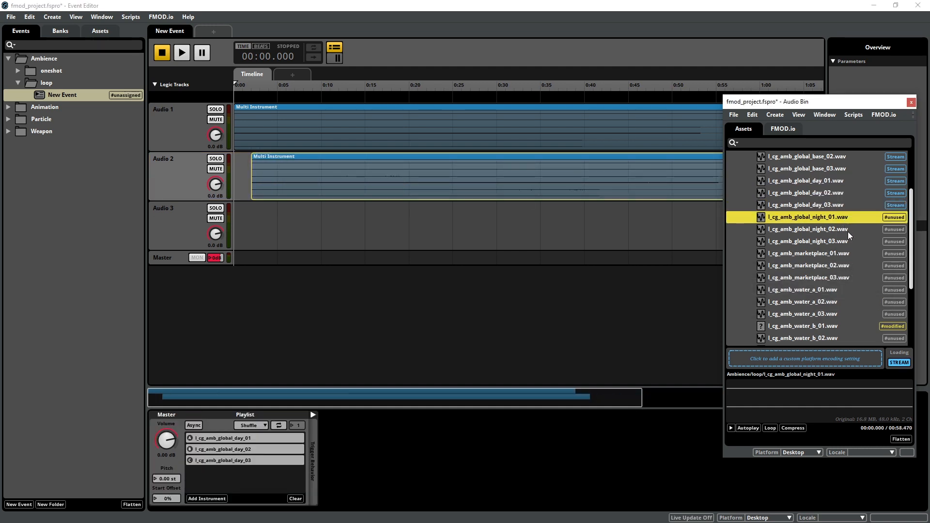
pyautogui.click(806, 241)
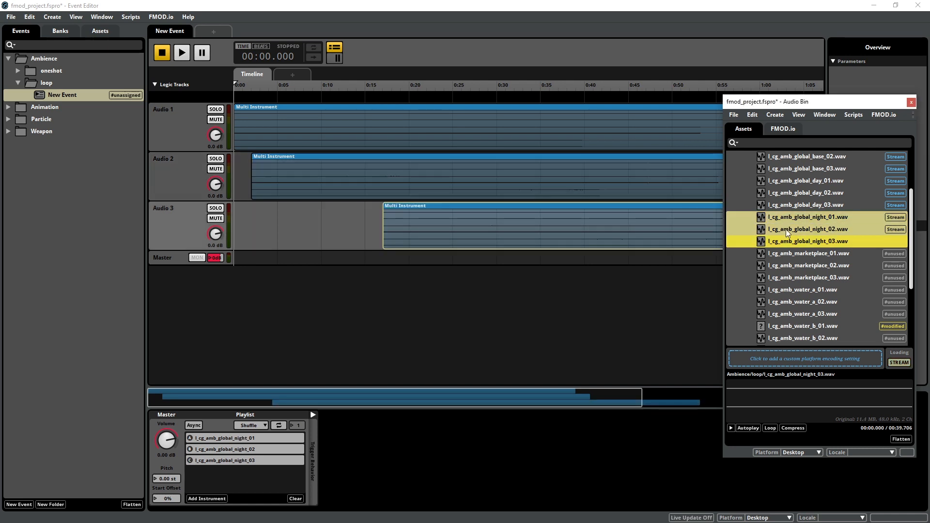
pyautogui.click(806, 216)
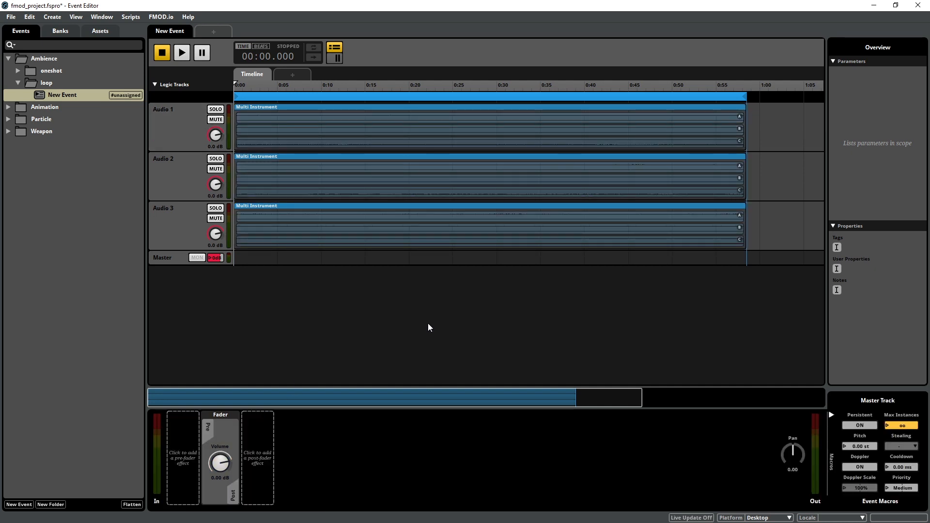
pyautogui.doubleClick(62, 95)
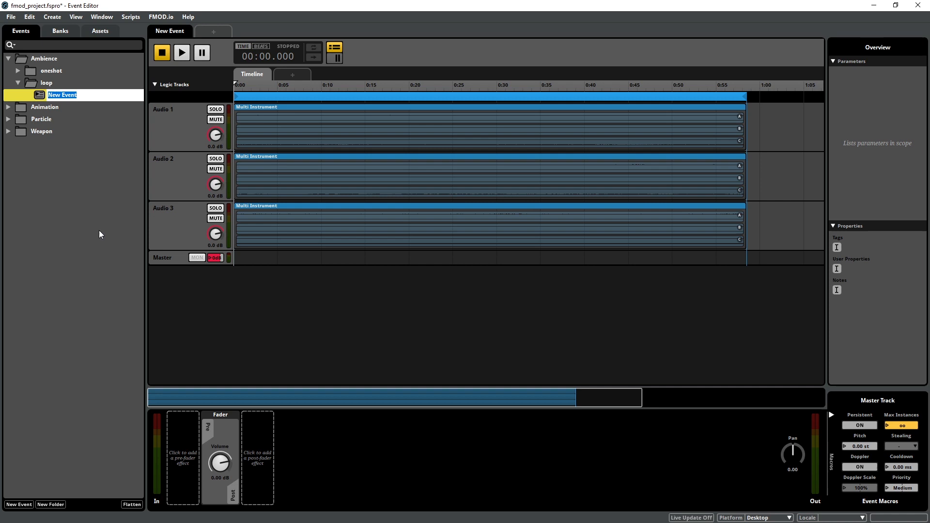
# Step: Rename the loop event Play_l_cg_amb_global and add it to the Ambience bank
pyautogui.write('l_cg_amb_global_ni')
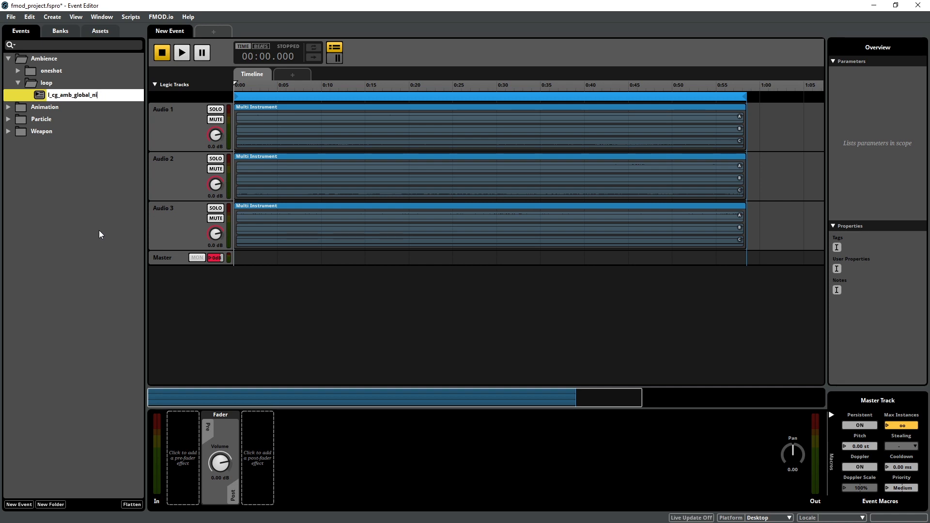
pyautogui.write('Play_cg_amb_global')
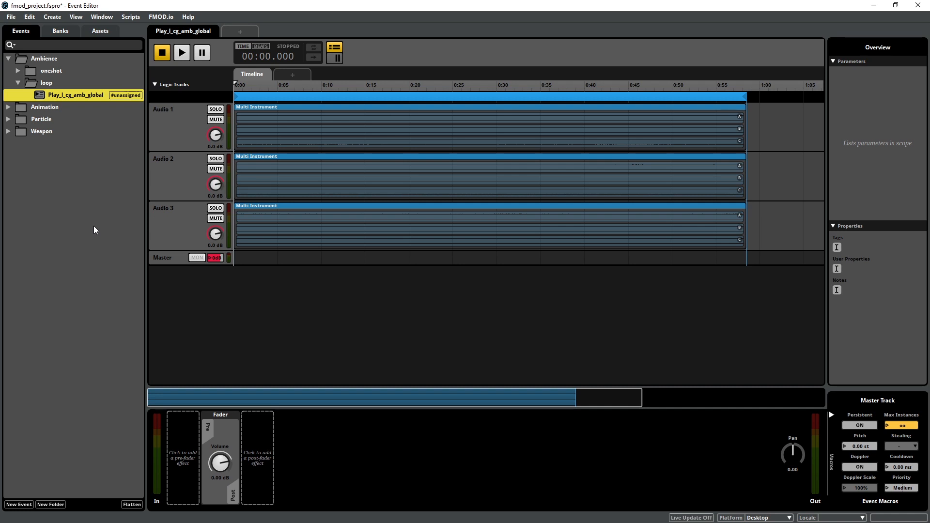
pyautogui.rightClick(76, 95)
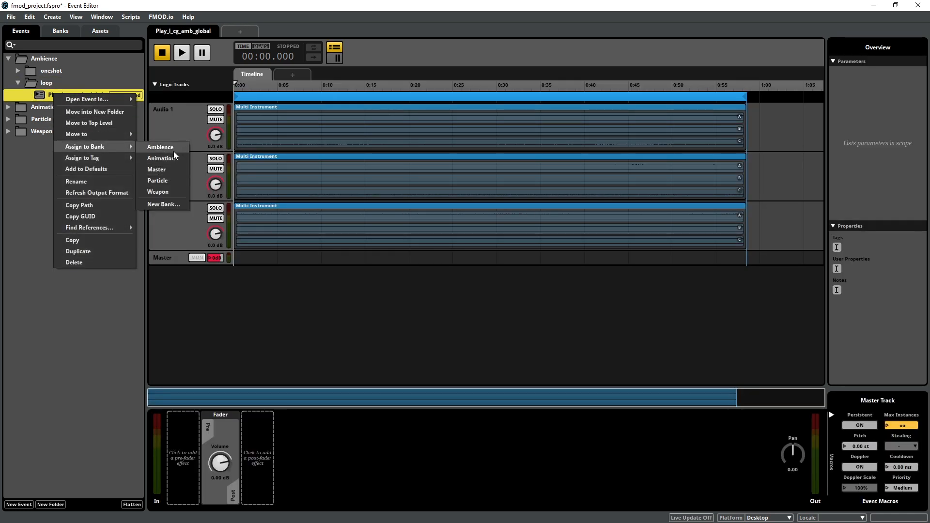
pyautogui.click(161, 146)
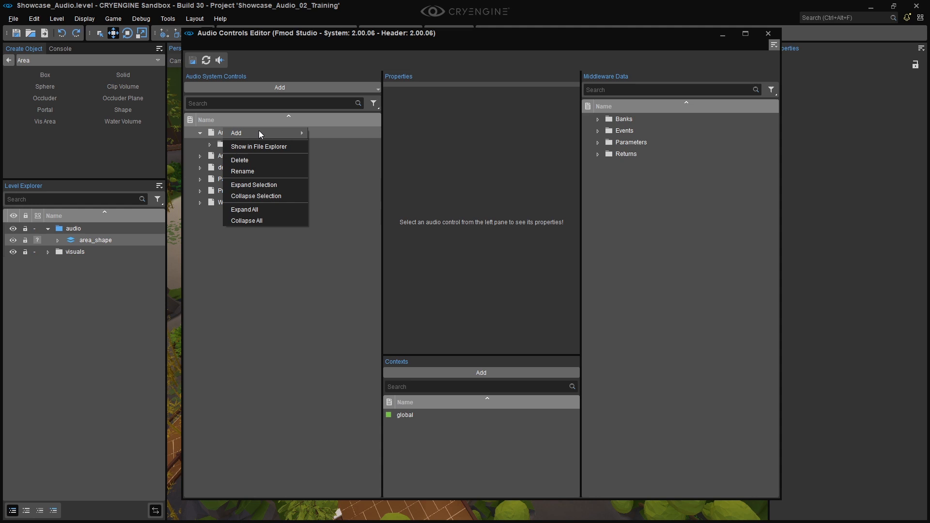
# Step: Put the Play_l_cg_amb_global trigger in a new Ambience/loop folder, save and close
pyautogui.write('loo')
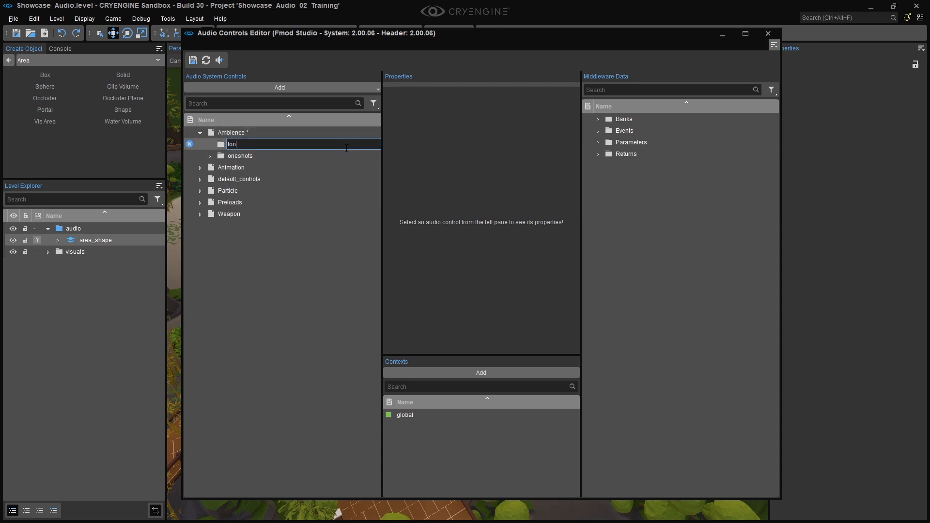
pyautogui.click(279, 87)
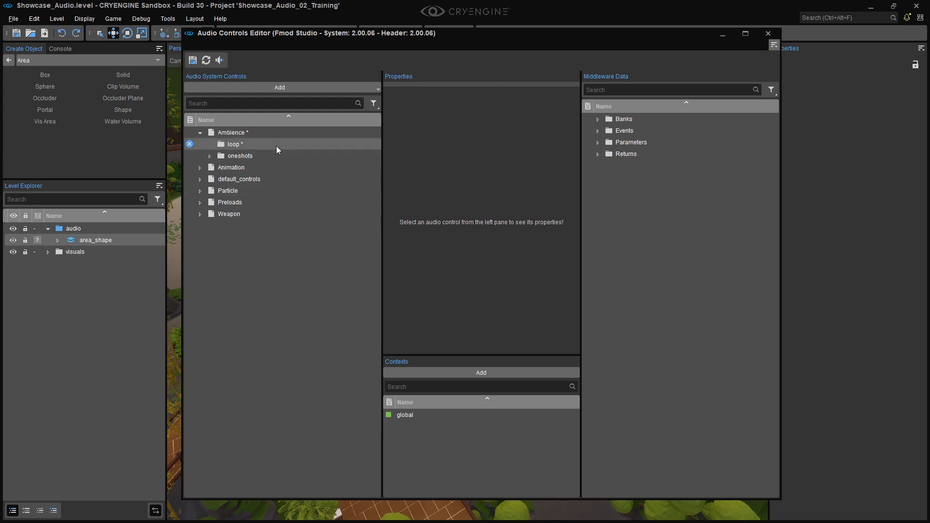
pyautogui.click(599, 130)
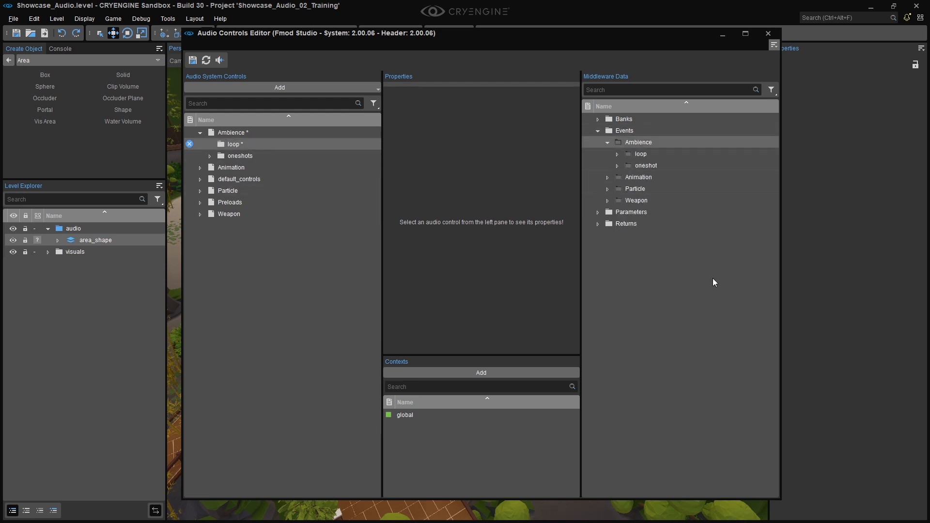
pyautogui.click(617, 153)
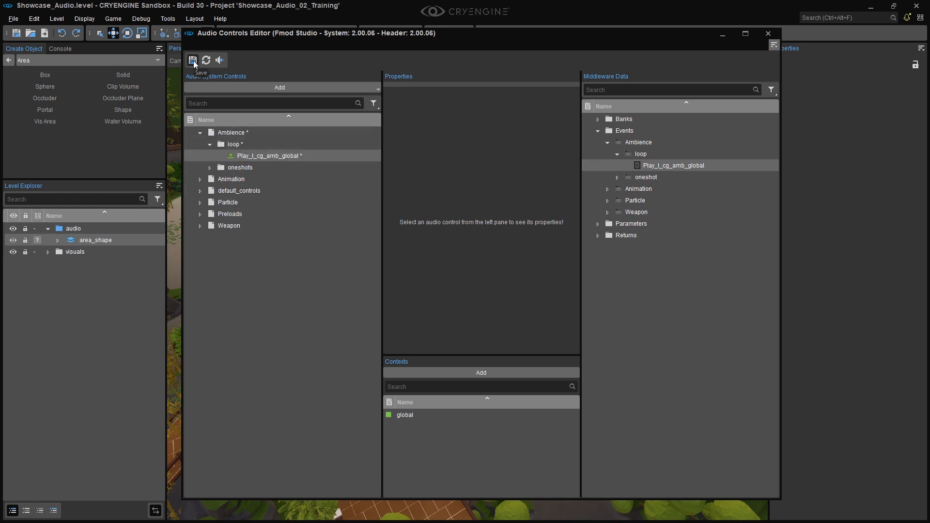
pyautogui.click(193, 60)
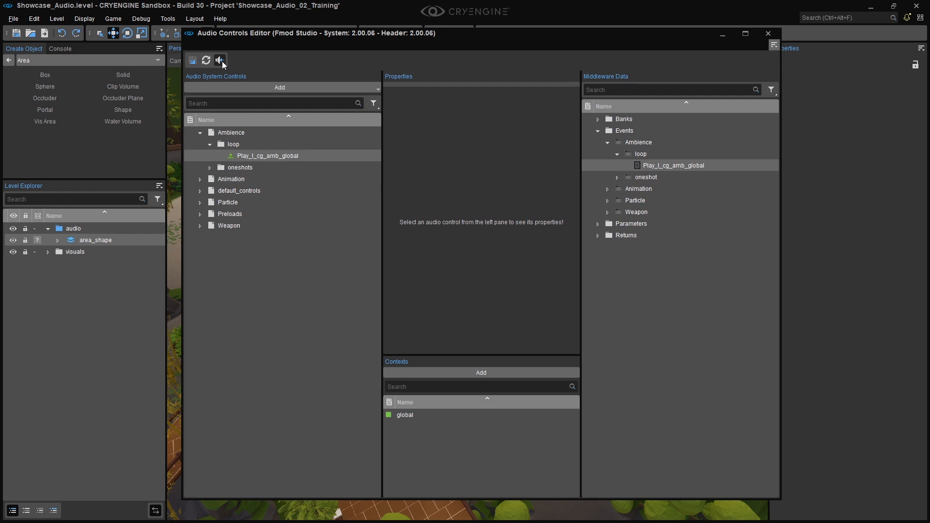
pyautogui.moveTo(763, 57)
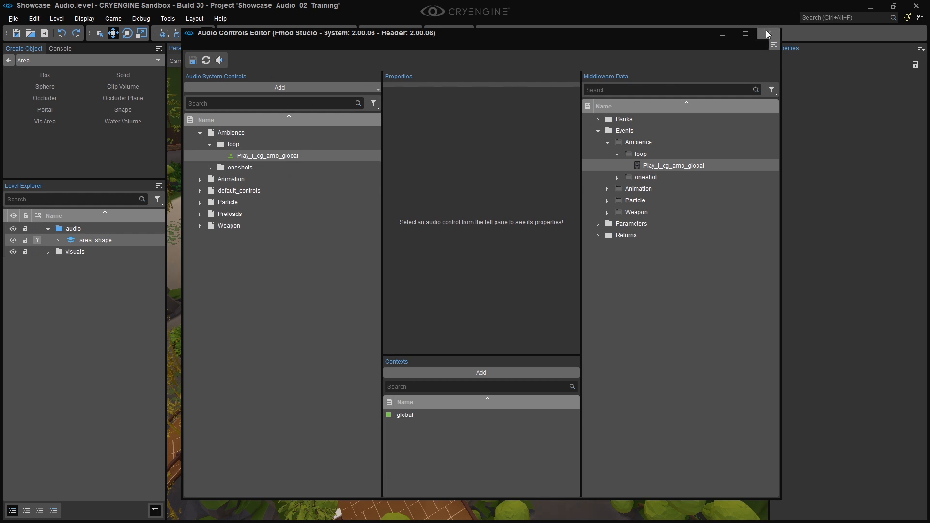
pyautogui.click(766, 34)
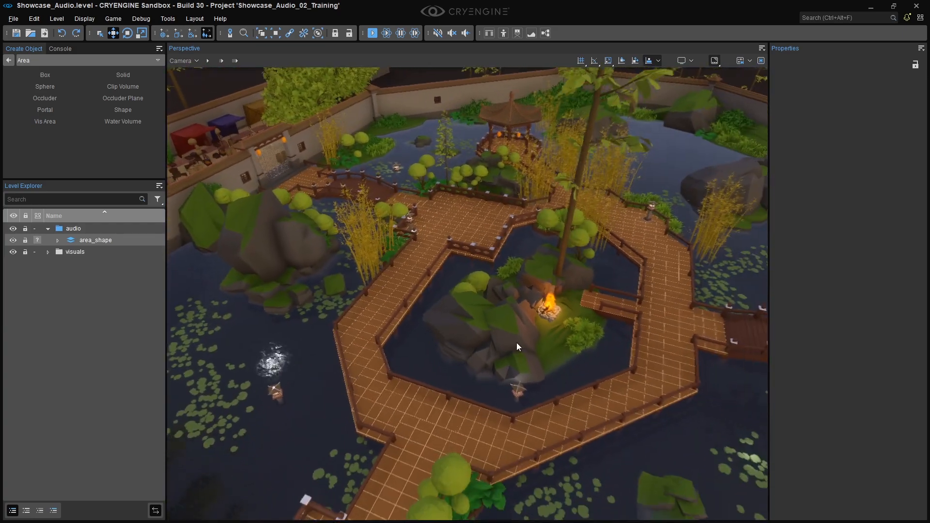
# Step: Add an audio_area_ambience layer and place an Audio Area Ambience named AAA_Global_exterior
pyautogui.rightClick(73, 228)
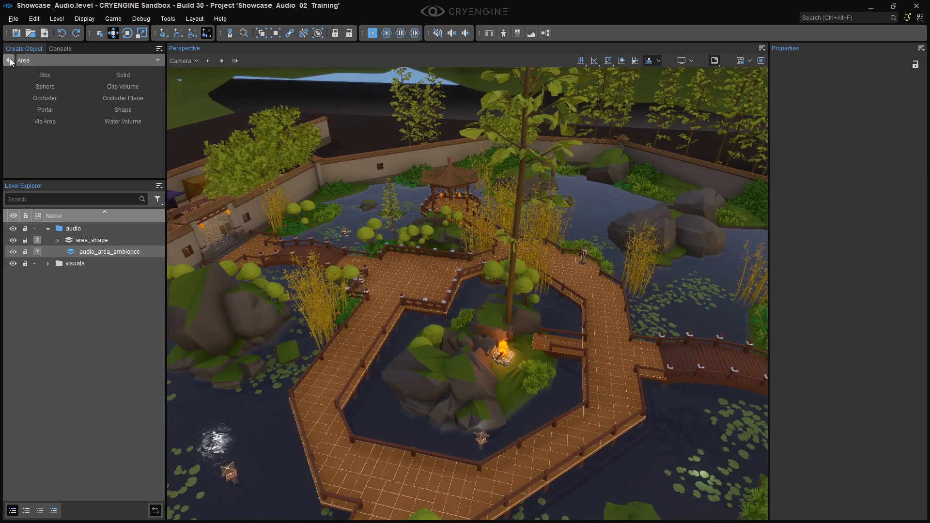
pyautogui.click(9, 60)
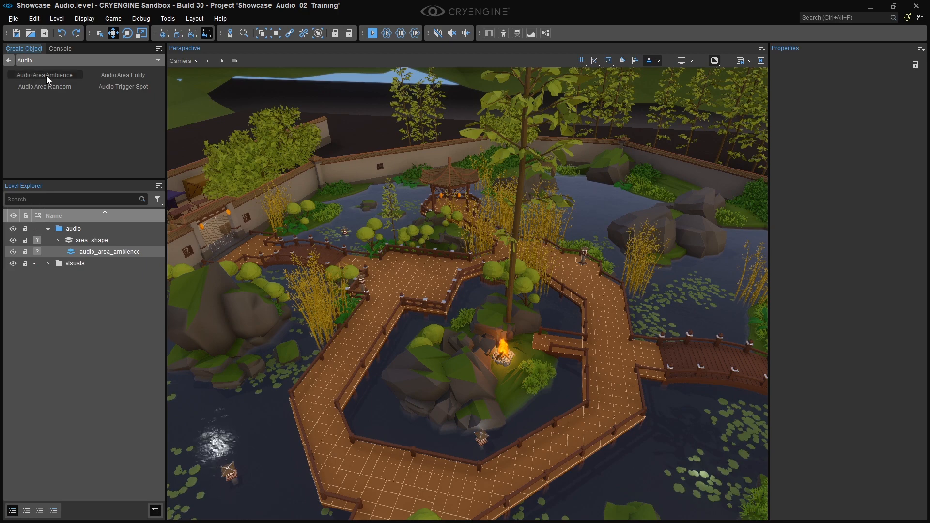
pyautogui.click(45, 74)
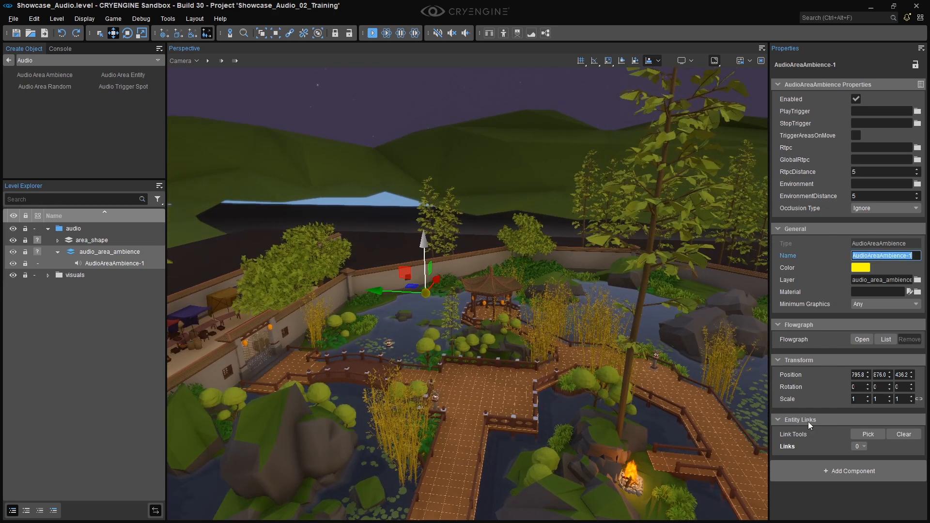
pyautogui.write('AAA_Global_exterior')
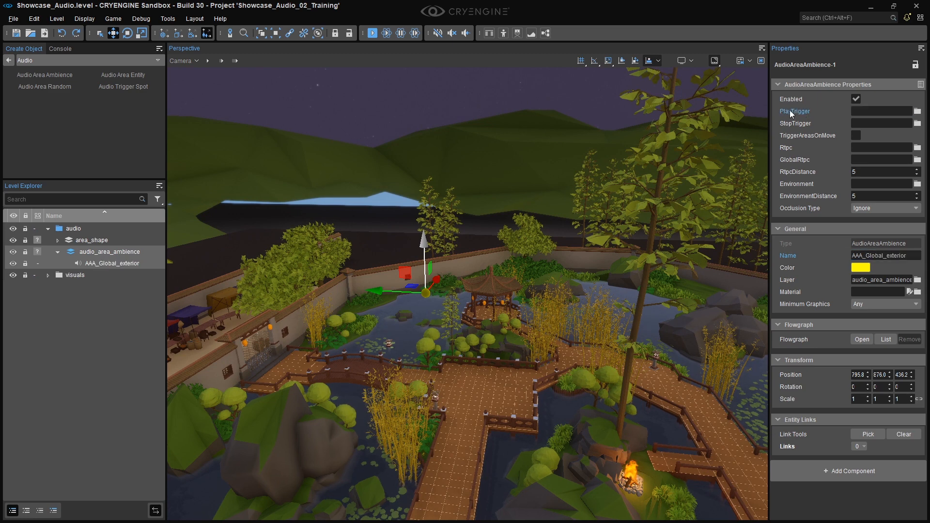
# Step: Assign Play_l_cg_amb_global from Ambience > loop as the entity's play trigger
pyautogui.click(920, 111)
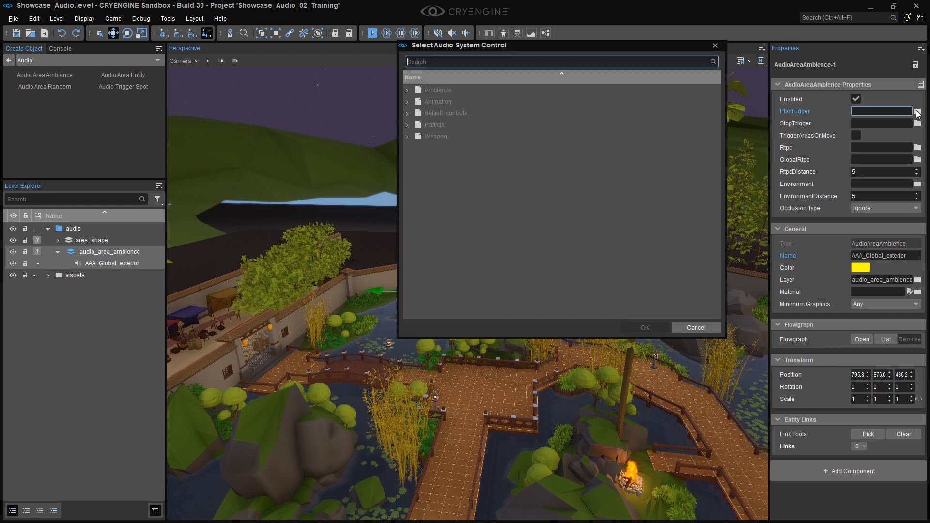
pyautogui.click(406, 89)
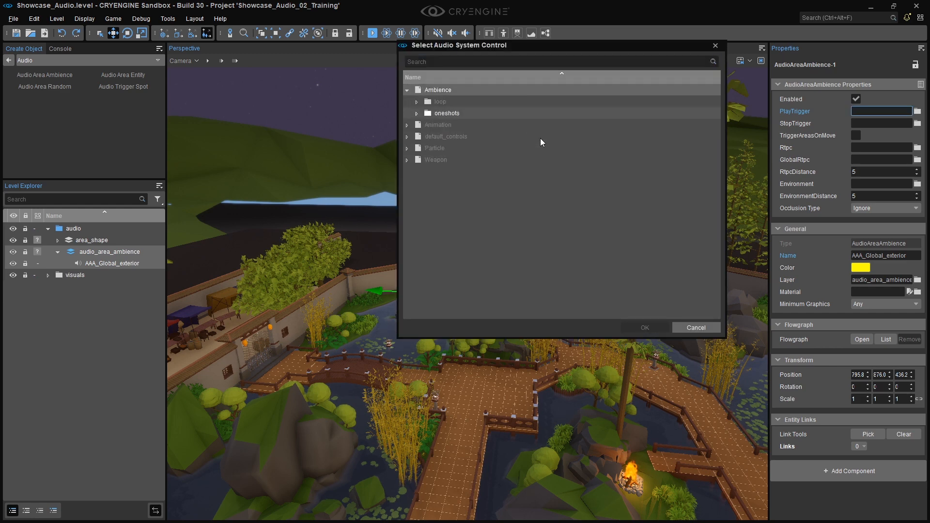
pyautogui.click(417, 101)
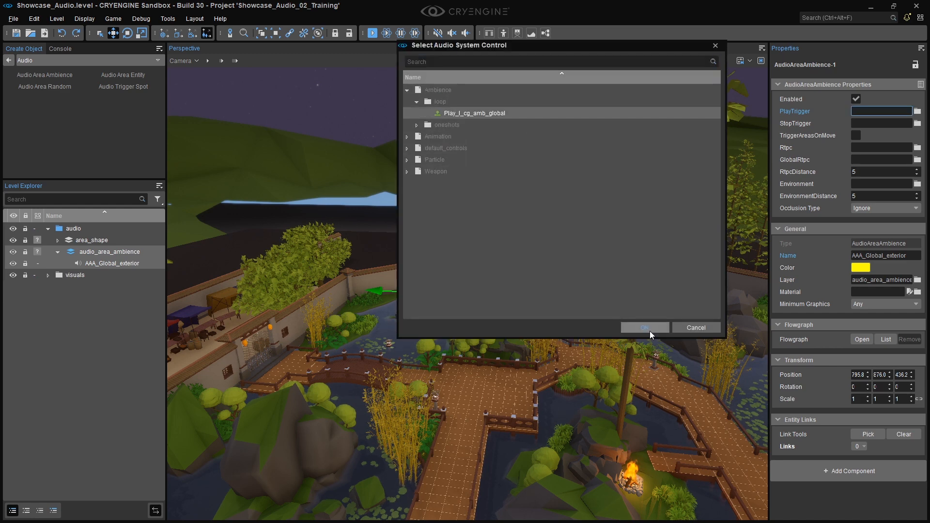
pyautogui.click(644, 327)
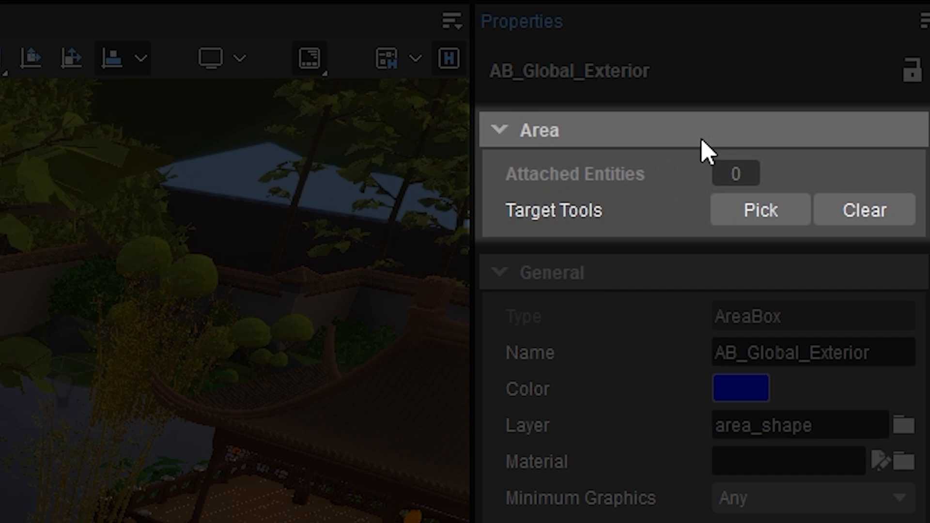
pyautogui.moveTo(760, 211)
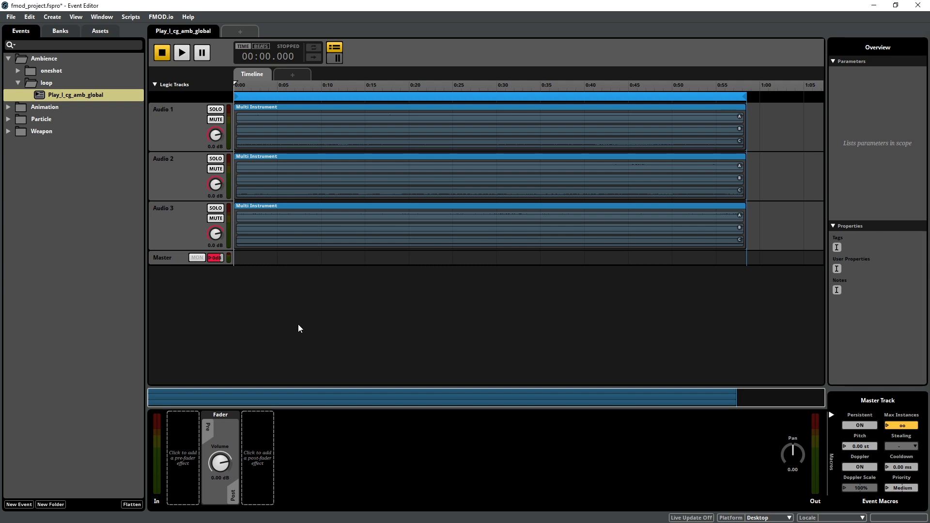
# Step: Create the area_fade_distance preset parameter in the Preset Browser, then select Play_l_cg_amb_global
pyautogui.click(100, 16)
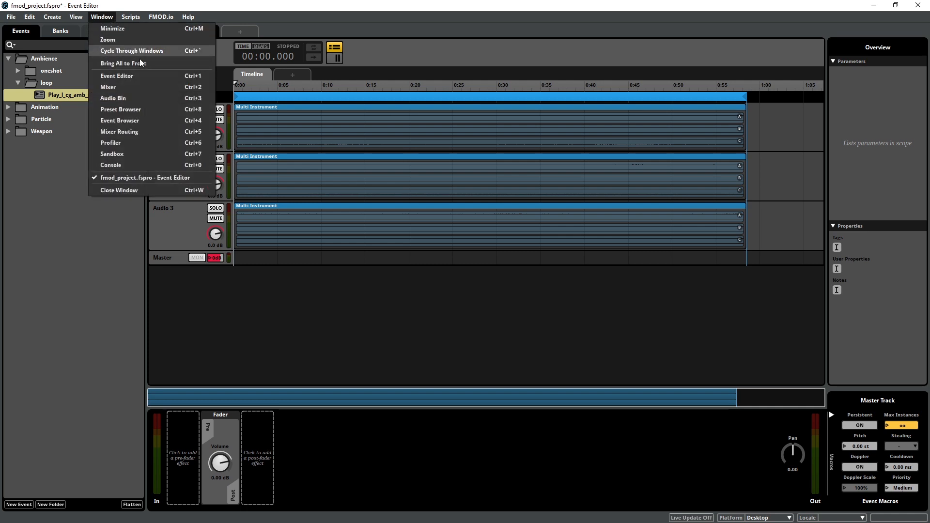
pyautogui.click(120, 109)
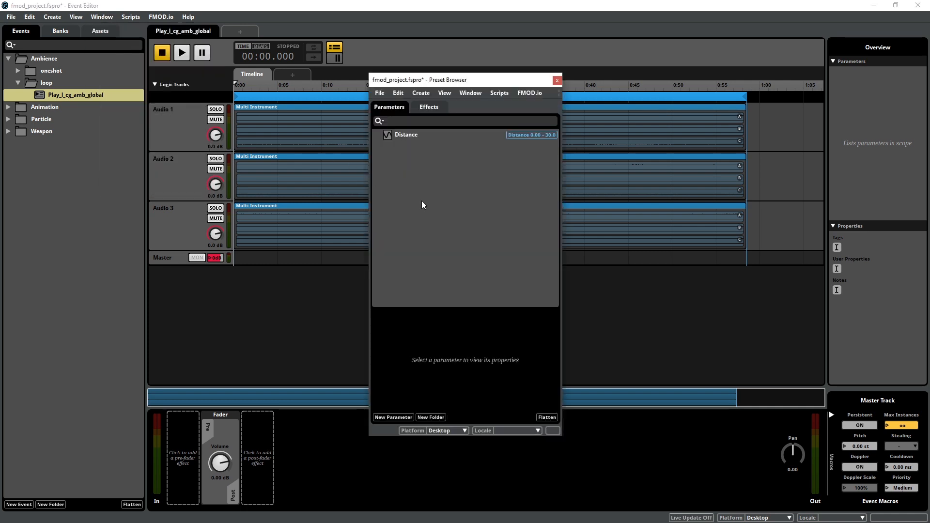
pyautogui.click(391, 417)
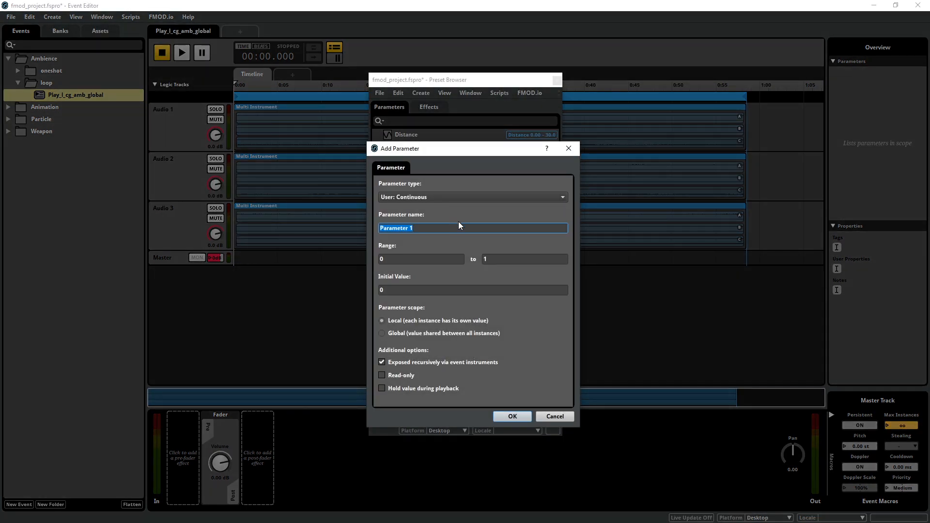
pyautogui.write('area_fade_sit')
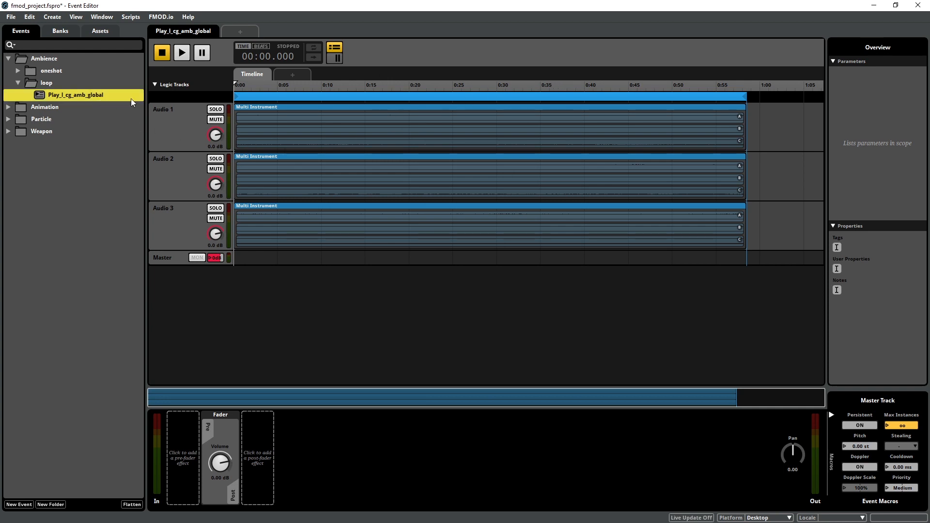
pyautogui.click(291, 75)
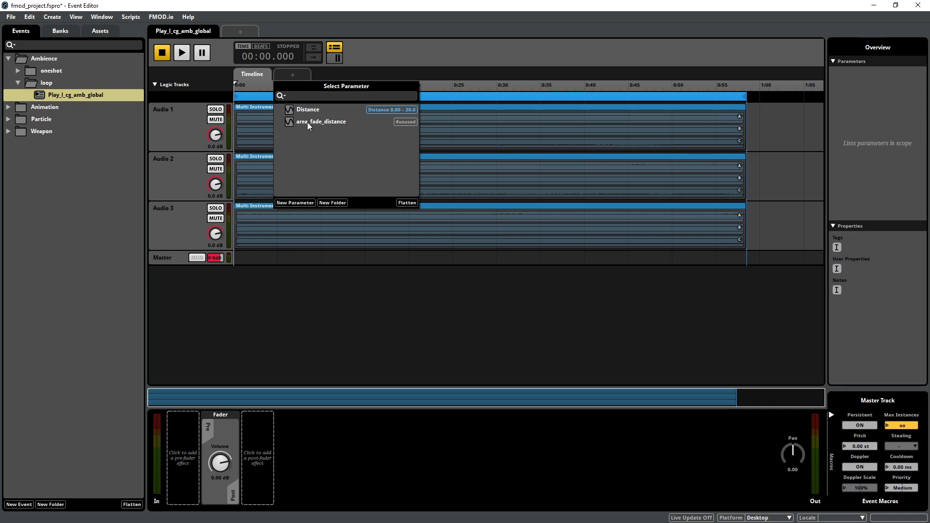
pyautogui.moveTo(321, 122)
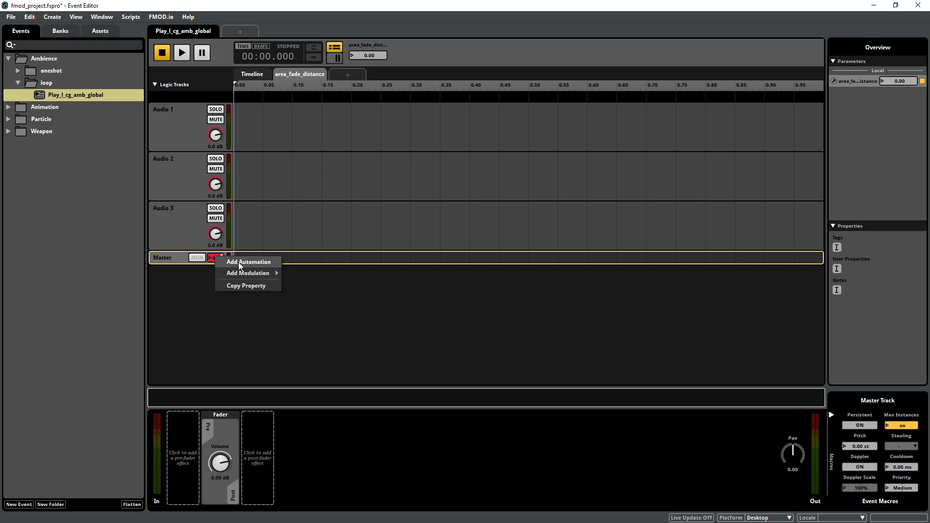
# Step: Add volume automation to the Master track on the area_fade_distance sheet
pyautogui.click(248, 262)
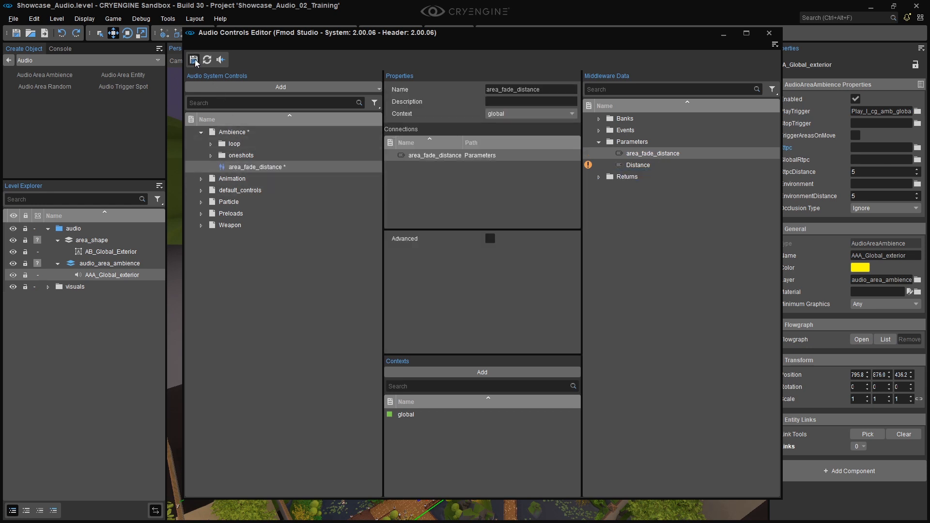
# Step: Save and close the Audio Controls Editor, then set area_fade_distance as AAA_Global_exterior's Rtpc
pyautogui.click(193, 59)
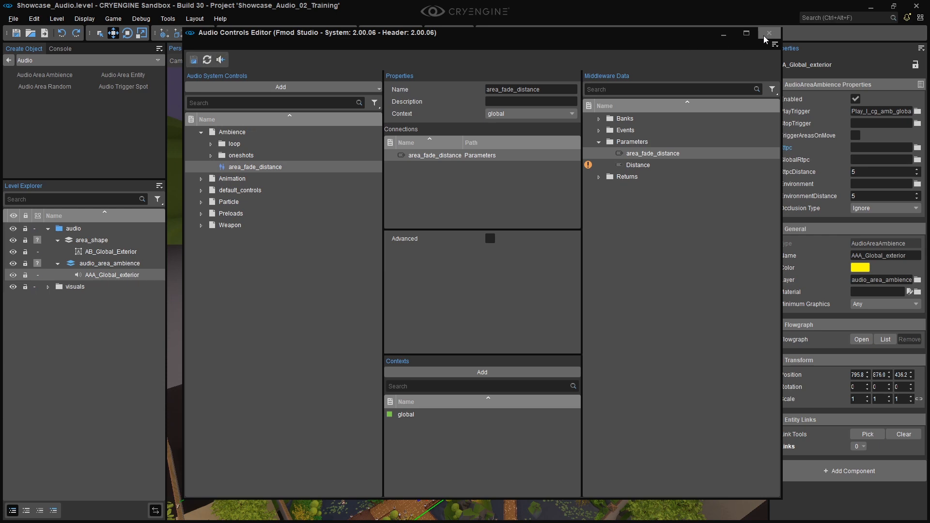
pyautogui.click(768, 34)
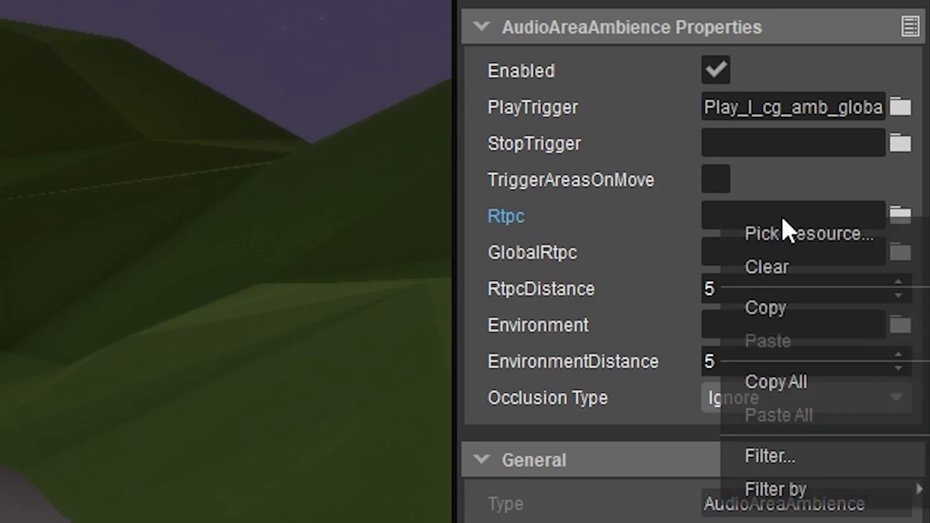
pyautogui.click(807, 233)
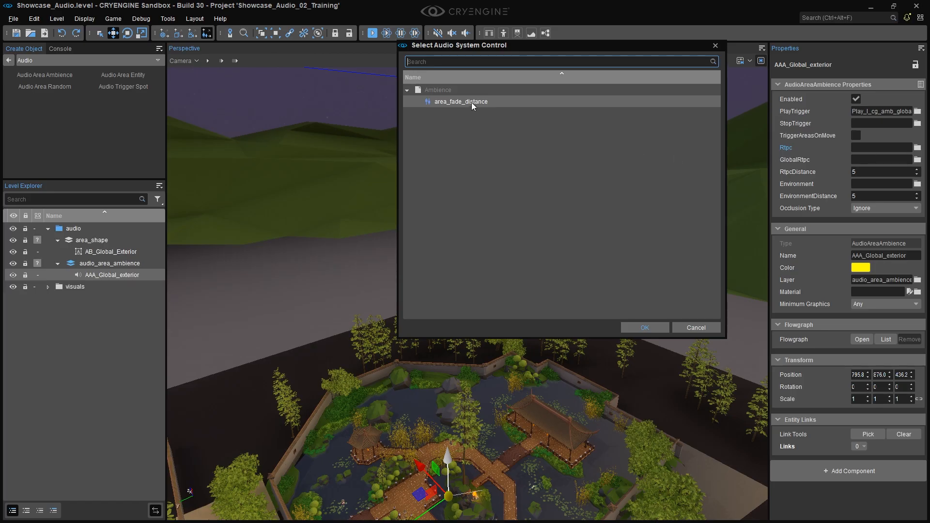
pyautogui.moveTo(466, 105)
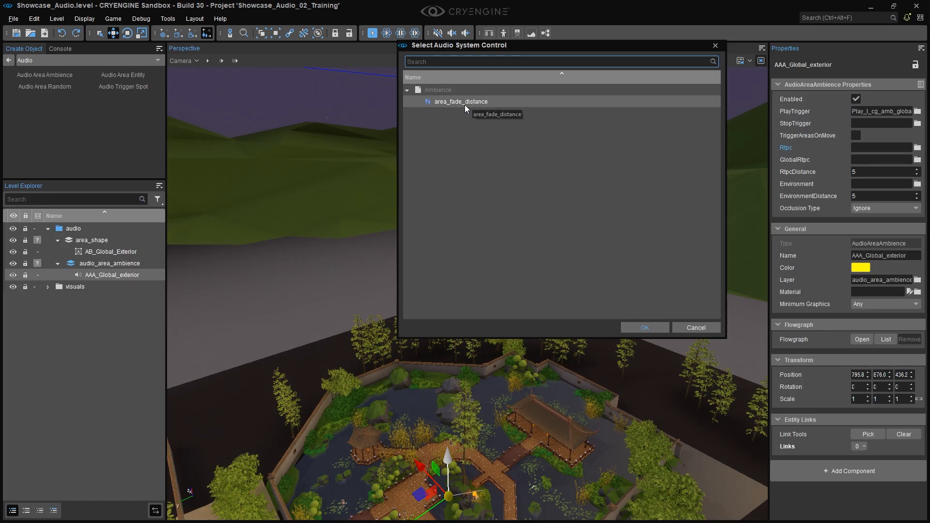
pyautogui.click(643, 327)
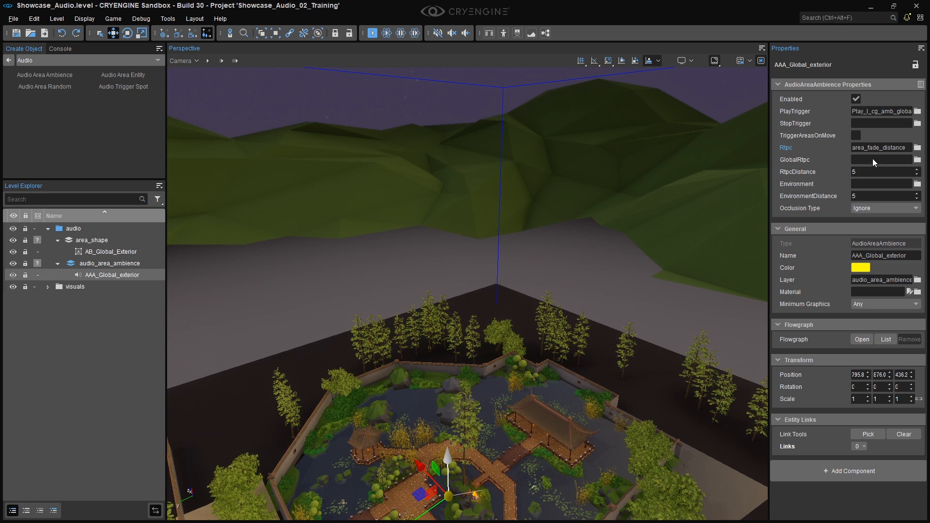
pyautogui.click(111, 251)
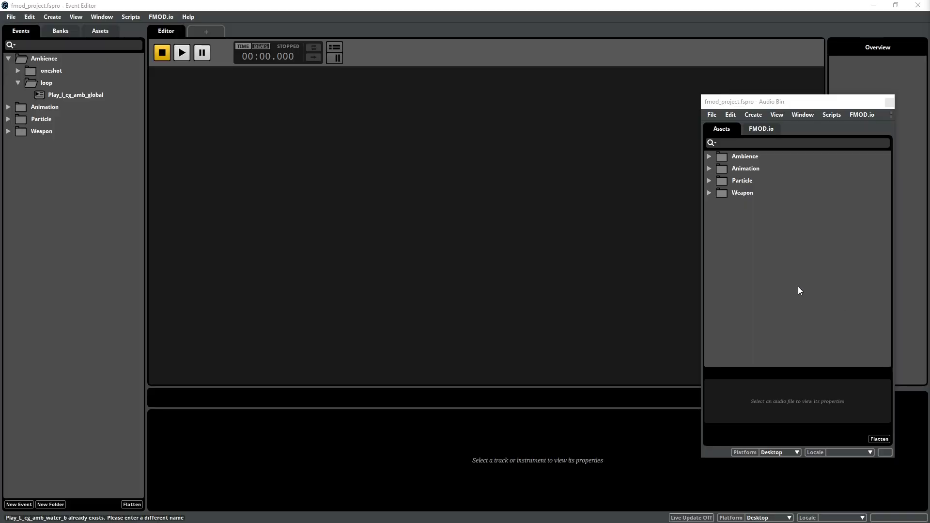
# Step: Create 2D events from the wavs, naming them Play_l_cg_amb_marketplace and Play_l_cg_amb_forest
pyautogui.click(744, 156)
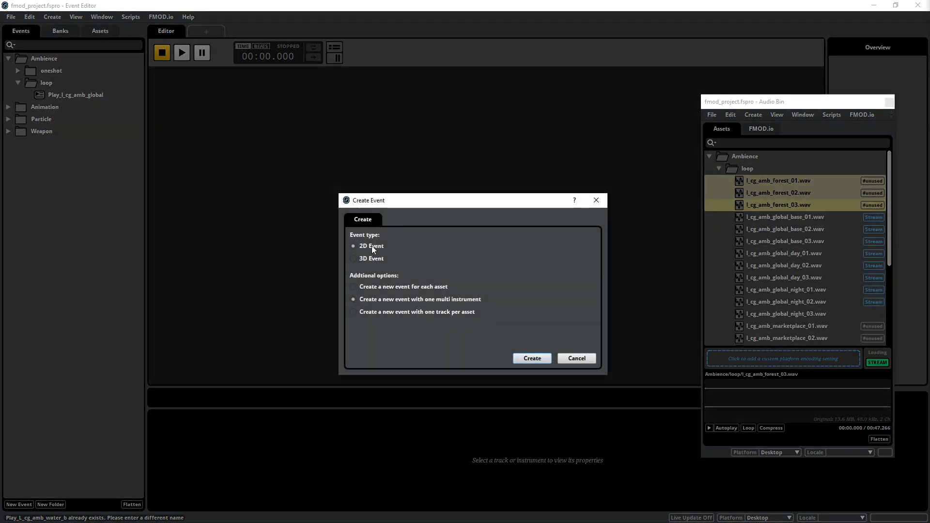
pyautogui.click(531, 357)
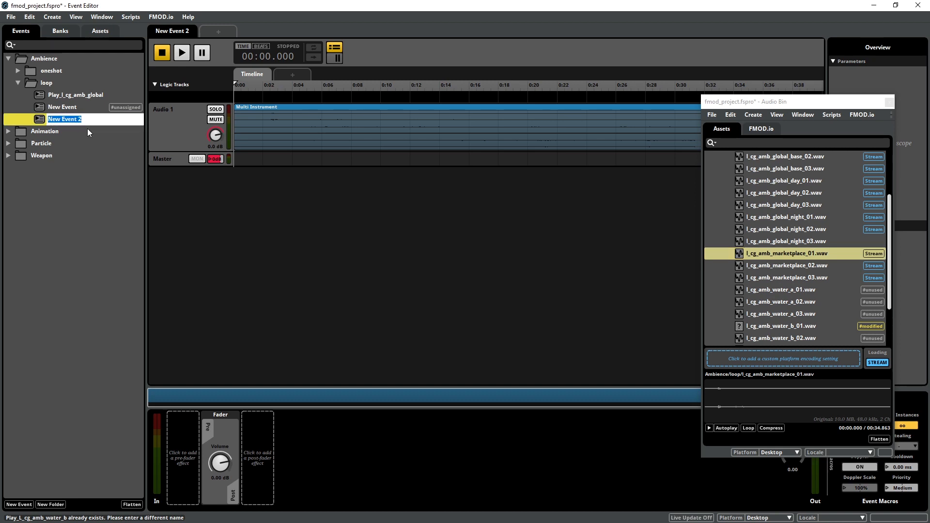
pyautogui.write('Play_l_cg_amb_marketplace')
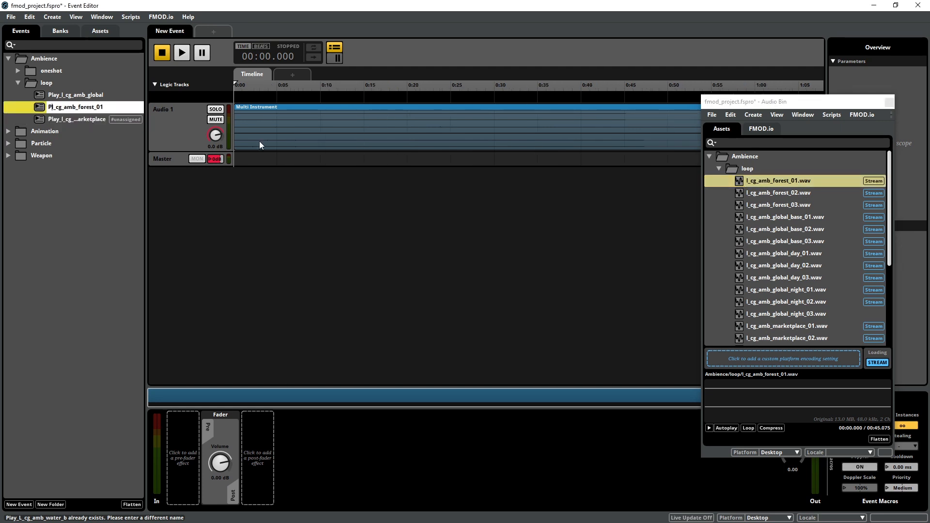
pyautogui.write('Play_l_cg_amb_forest_0')
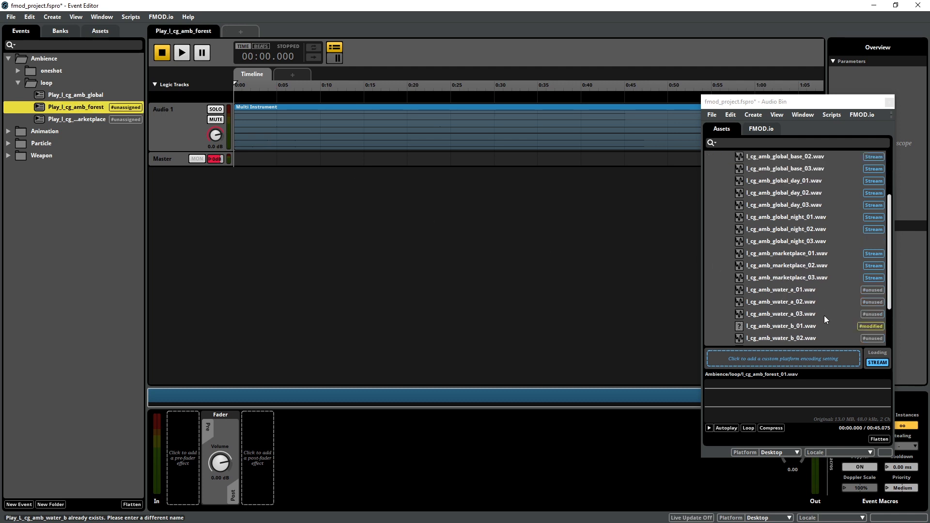
pyautogui.click(780, 313)
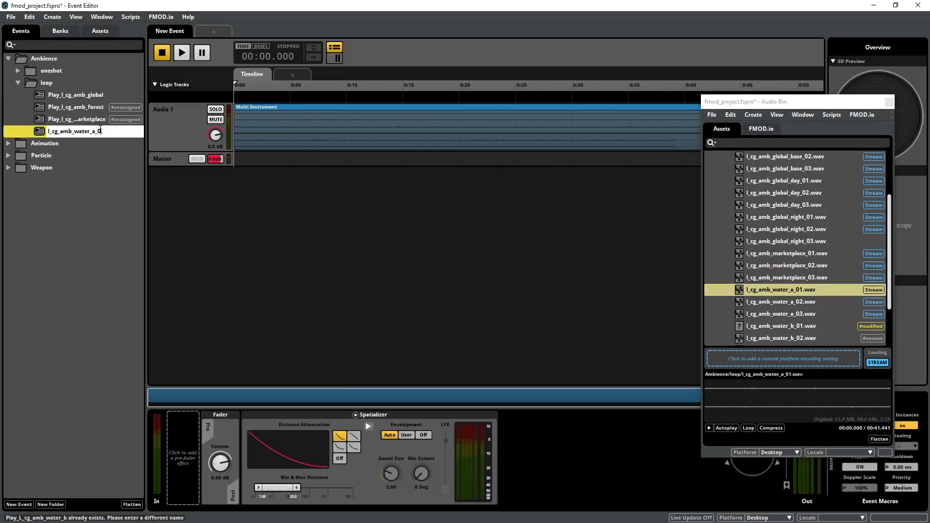
# Step: Name the water A event Play_l_cg_amb_water_a and create a 3D event from the water B wavs
pyautogui.write('Play_l_cg_amb_water_a')
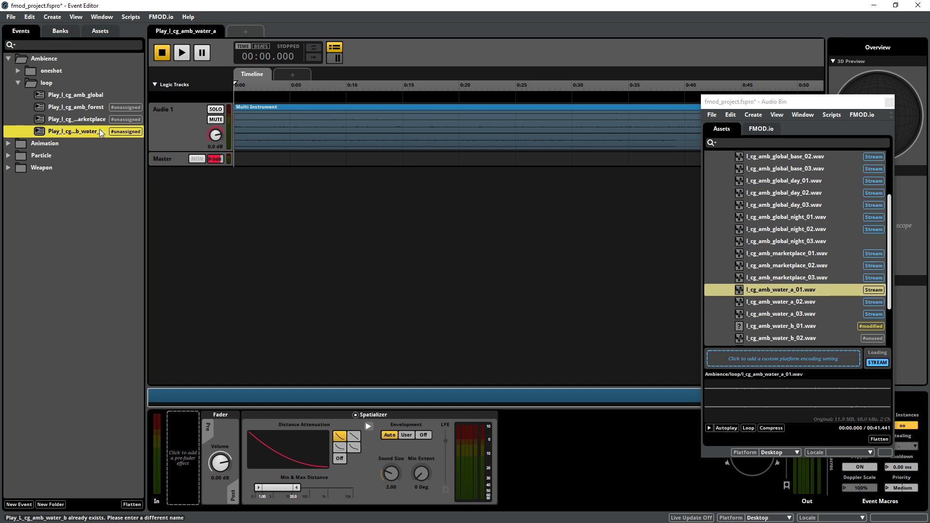
pyautogui.click(780, 326)
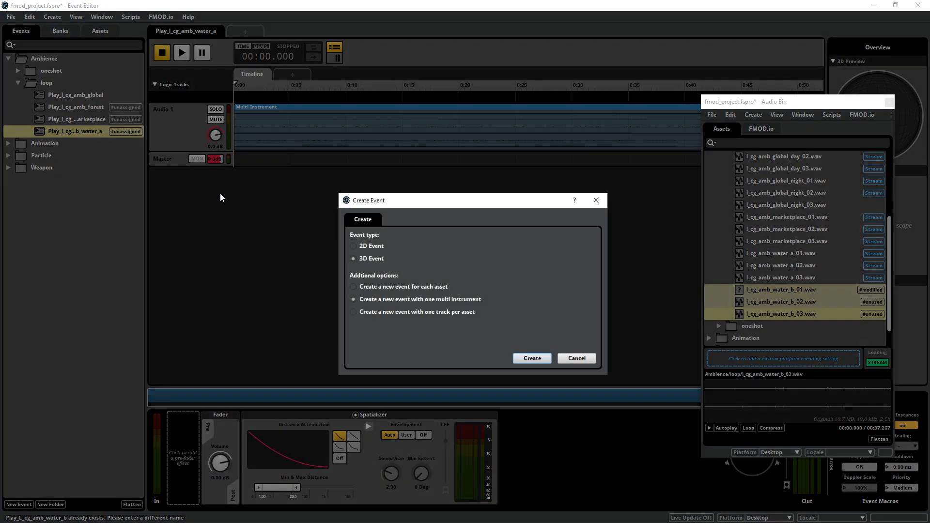
pyautogui.click(531, 357)
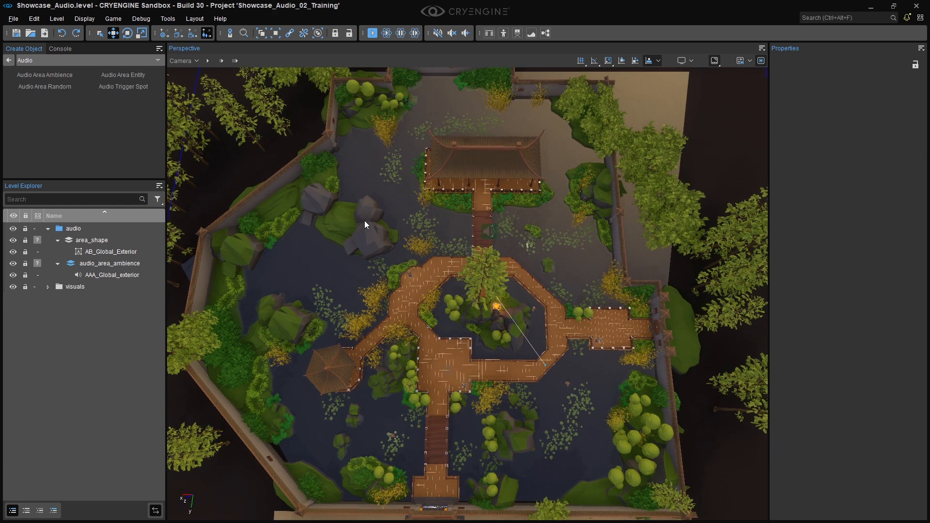
pyautogui.moveTo(313, 360)
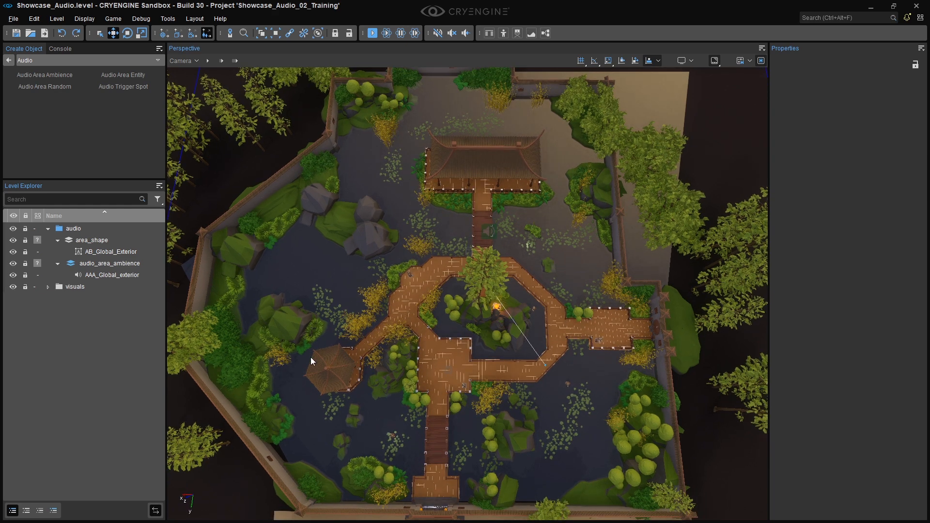
pyautogui.moveTo(585, 279)
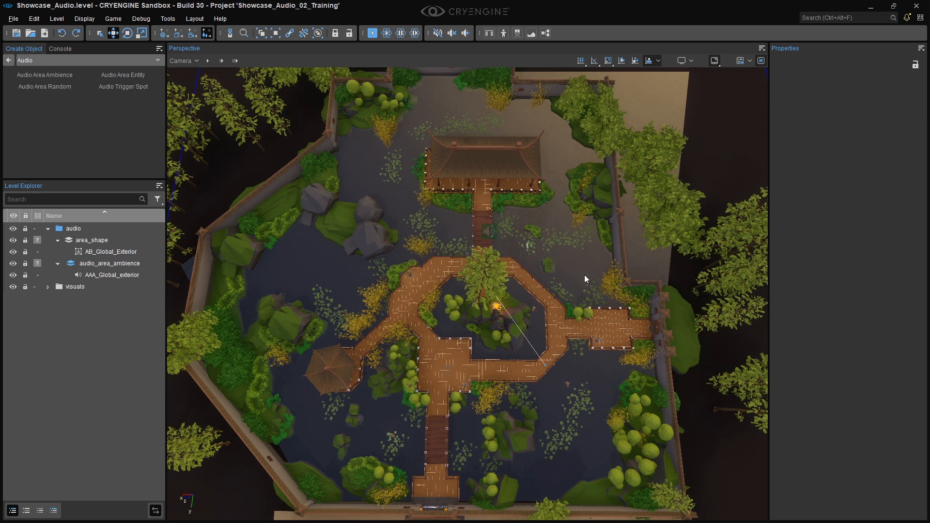
pyautogui.moveTo(588, 389)
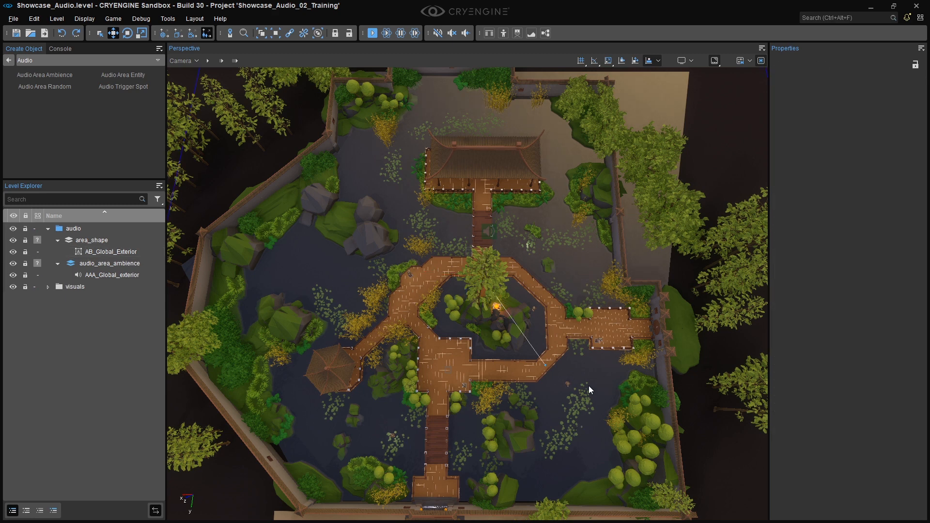
pyautogui.moveTo(583, 296)
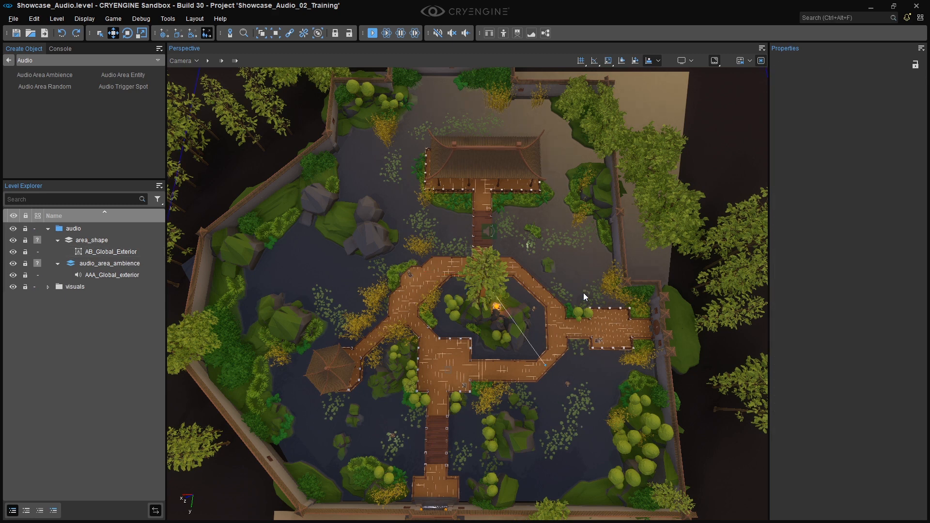
pyautogui.moveTo(546, 262)
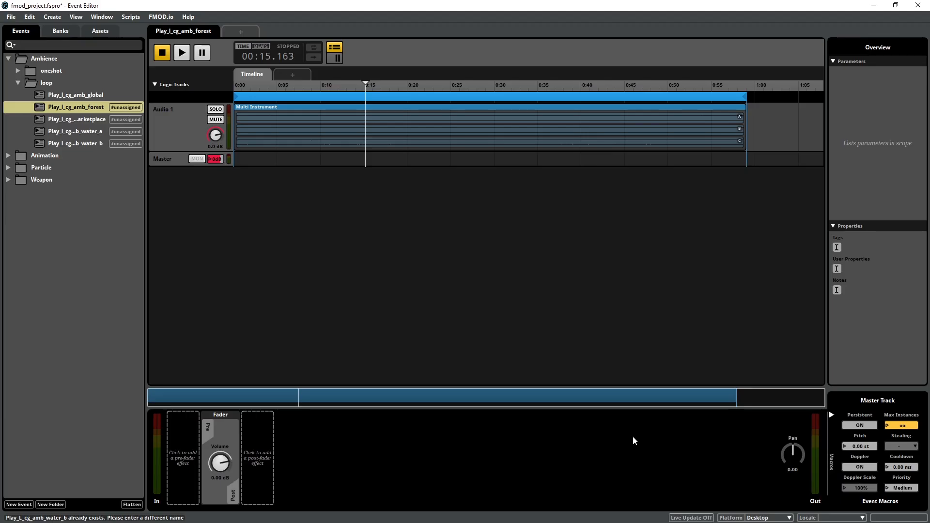
# Step: Select the forest, marketplace and water events and add area_fade_distance Master volume automation
pyautogui.click(76, 143)
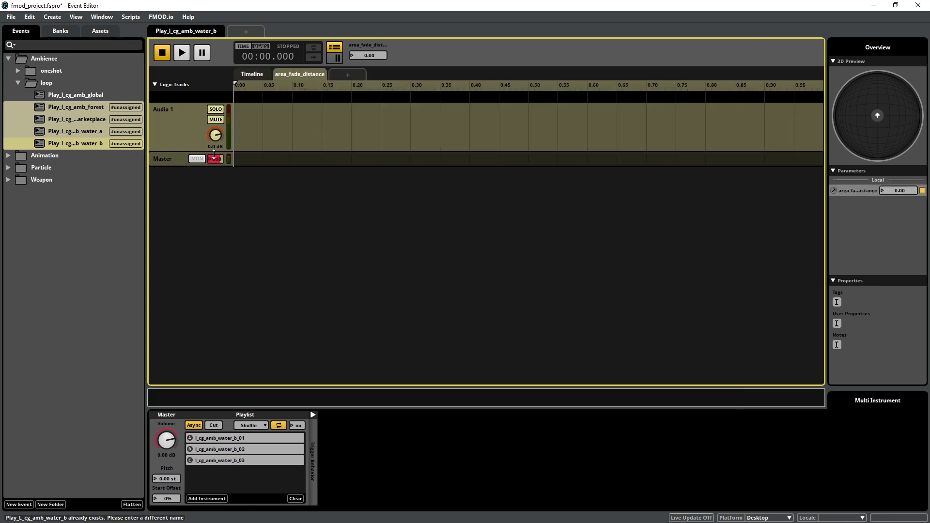
pyautogui.click(183, 159)
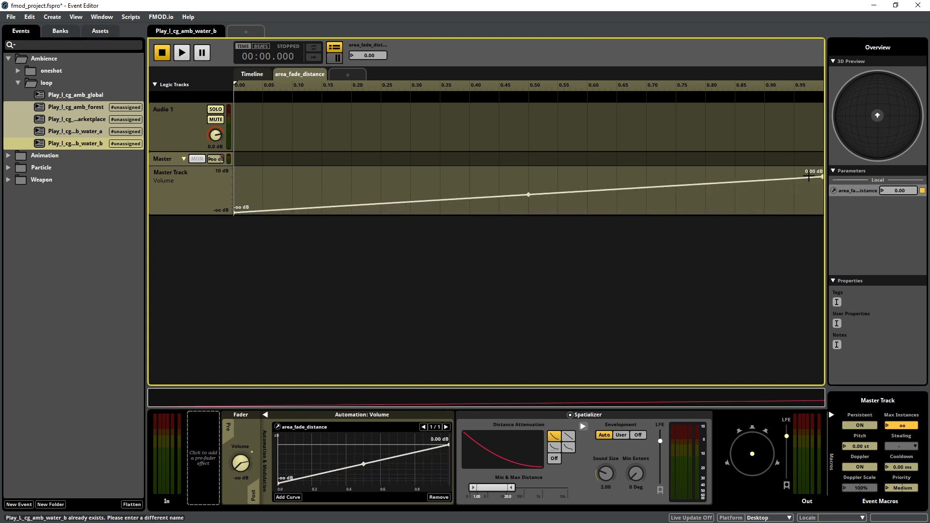
pyautogui.rightClick(65, 131)
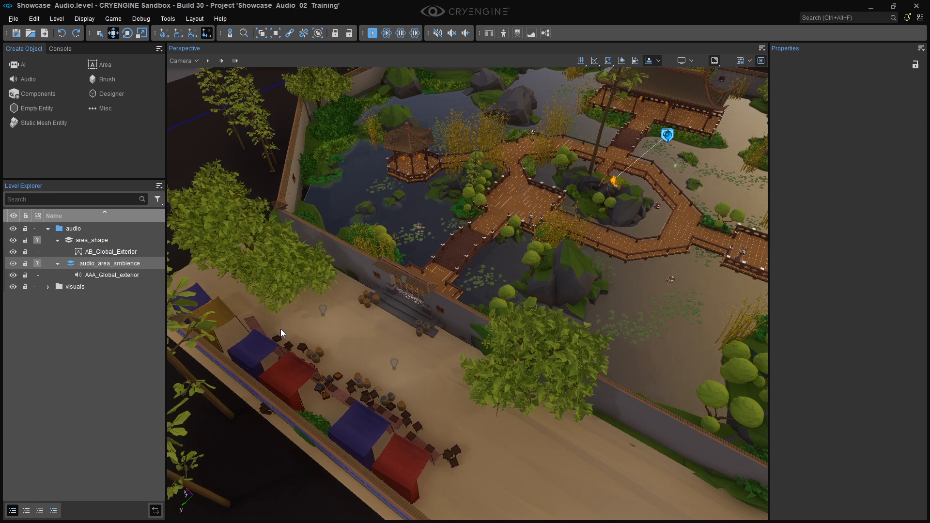
pyautogui.moveTo(270, 326)
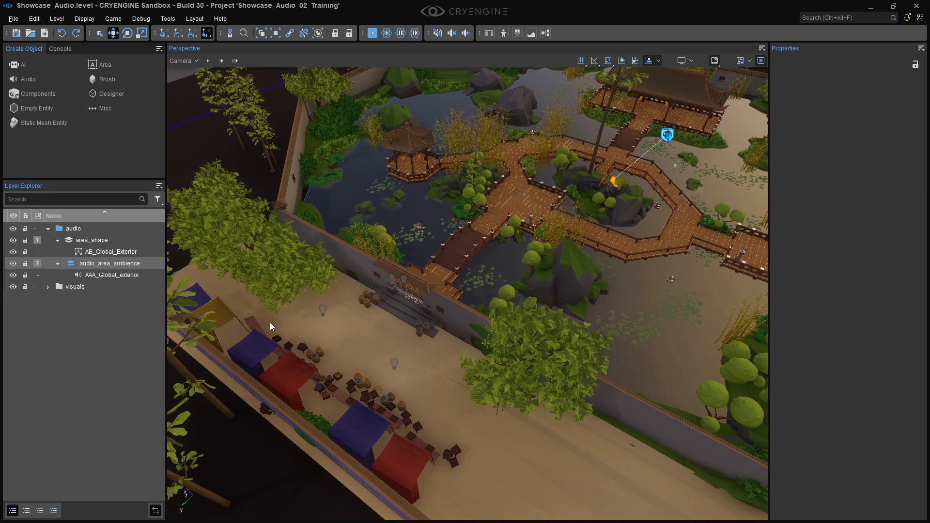
pyautogui.click(95, 240)
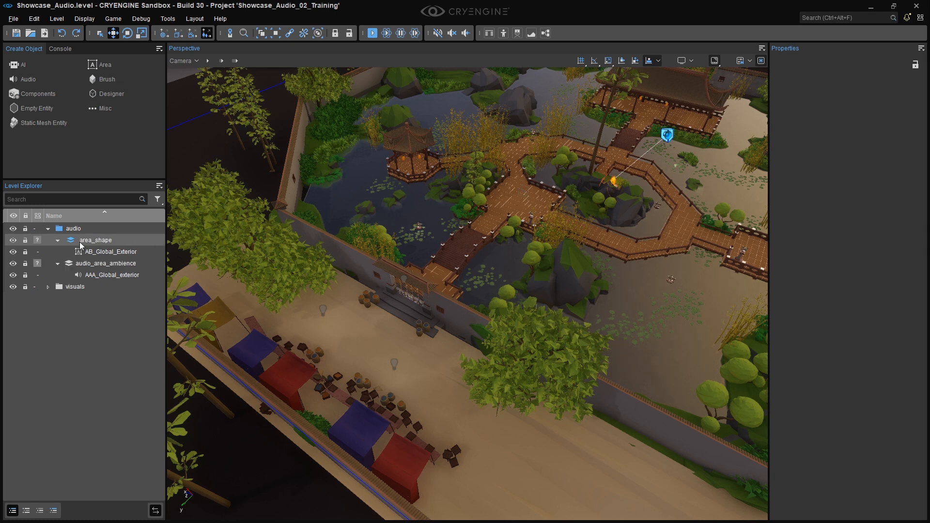
pyautogui.moveTo(99, 246)
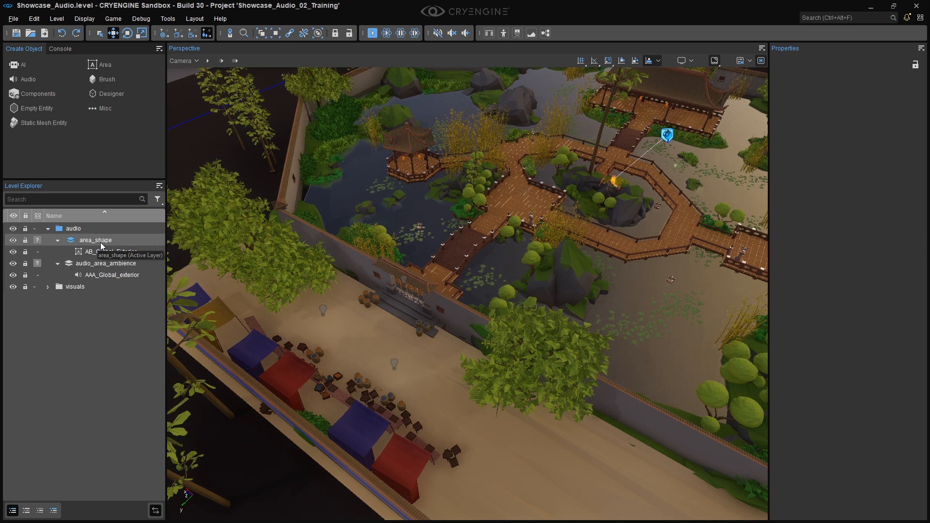
pyautogui.moveTo(133, 169)
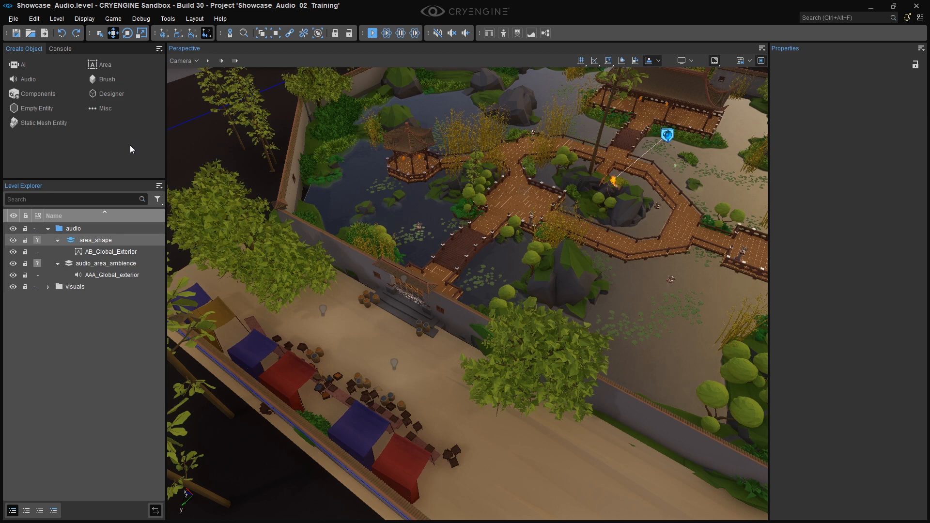
pyautogui.moveTo(105, 64)
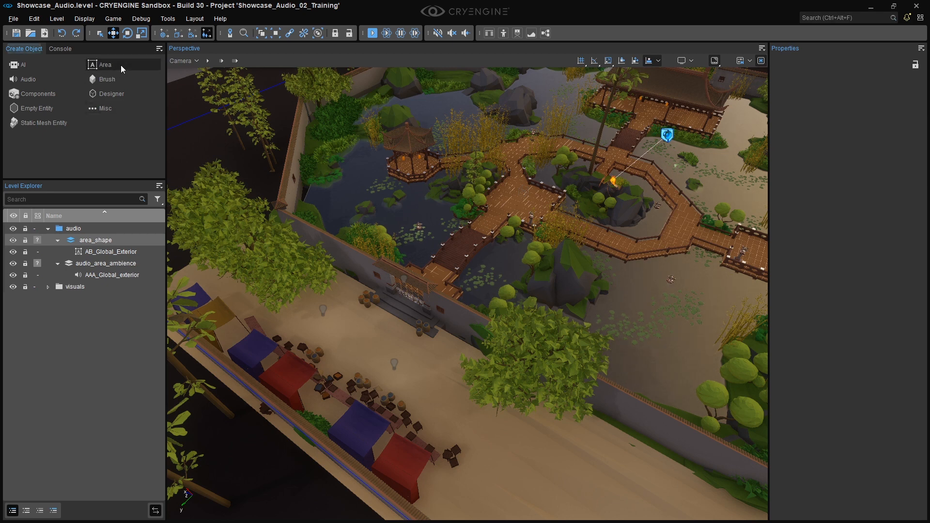
# Step: Draw a new Area > Shape around the marketplace and set its Height to 15
pyautogui.click(106, 64)
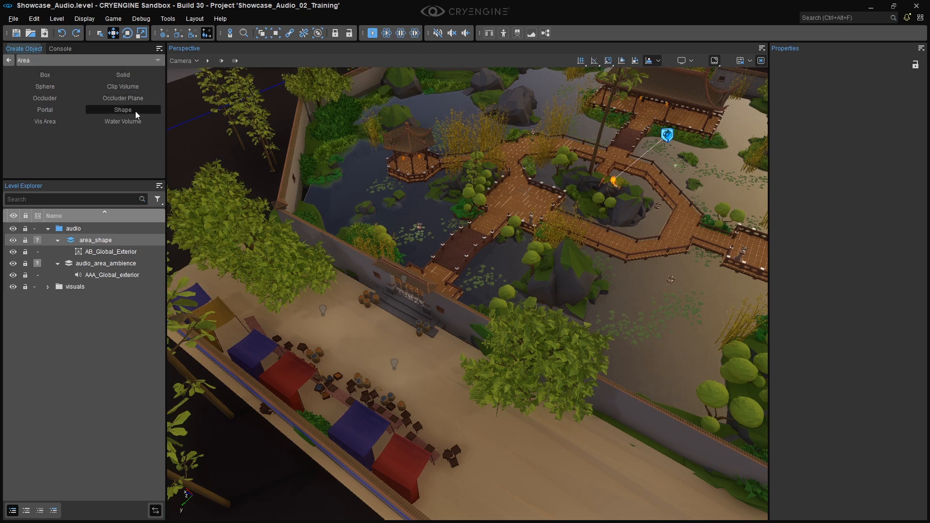
pyautogui.click(122, 110)
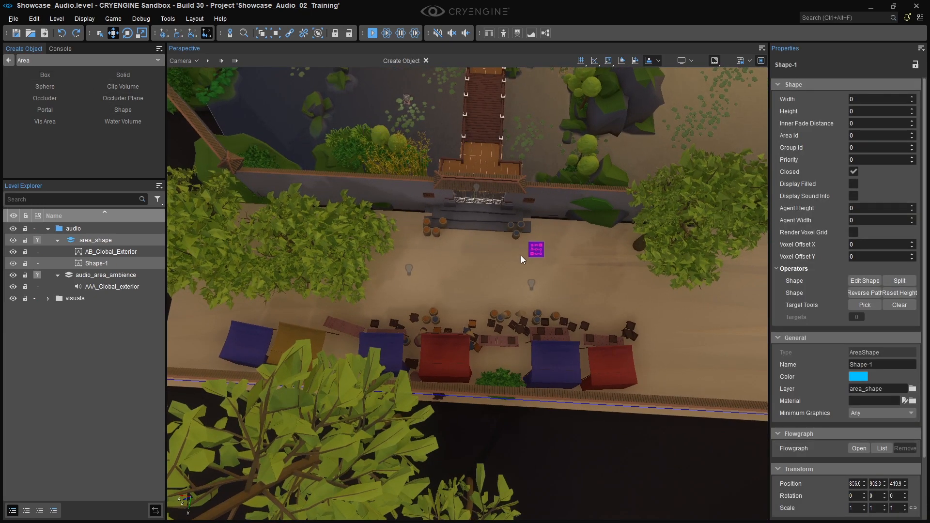
pyautogui.moveTo(536, 249); pyautogui.dragTo(457, 241)
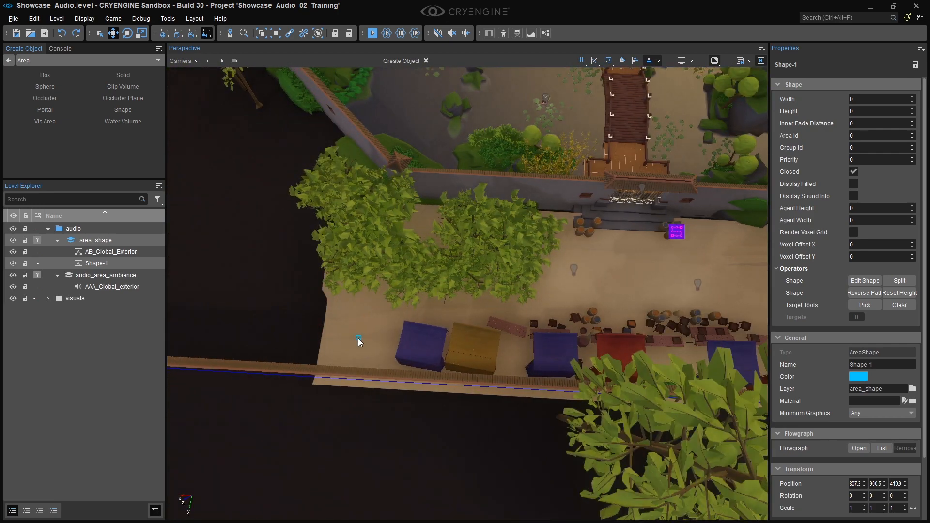
pyautogui.click(675, 231)
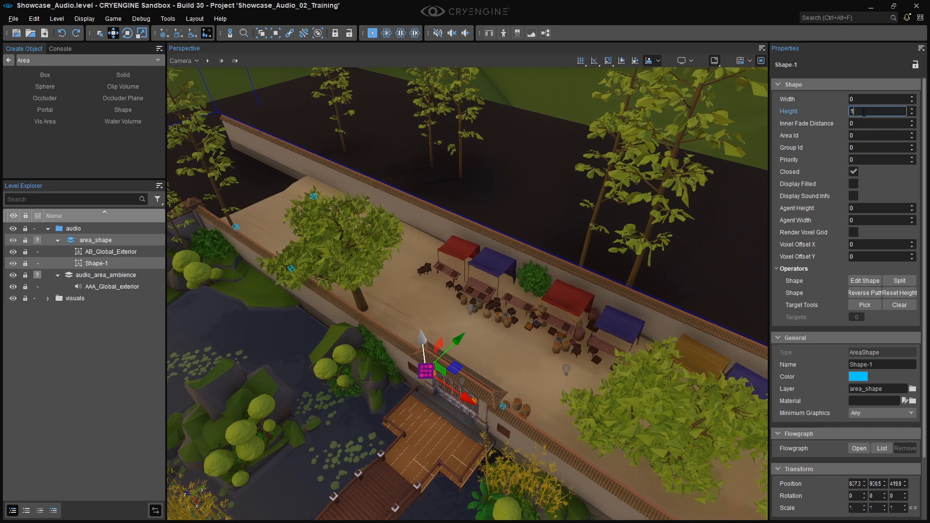
pyautogui.write('15')
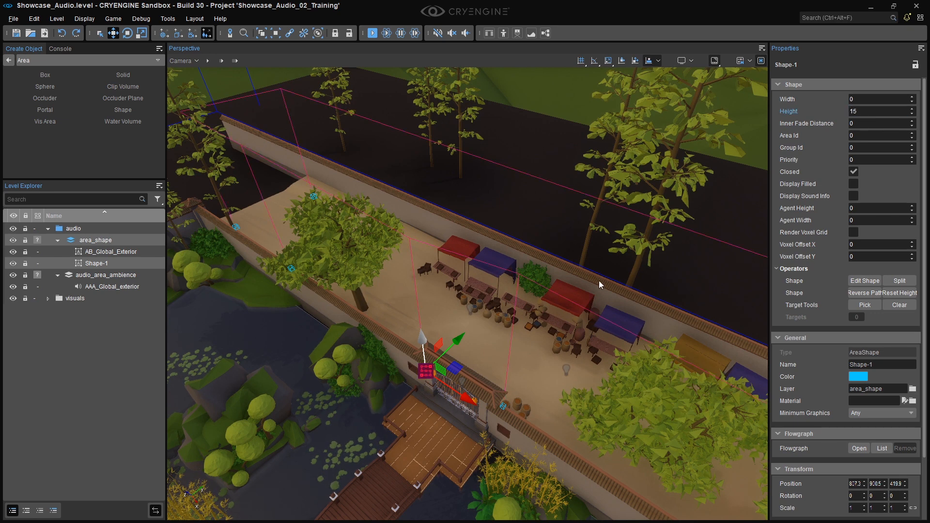
pyautogui.click(853, 172)
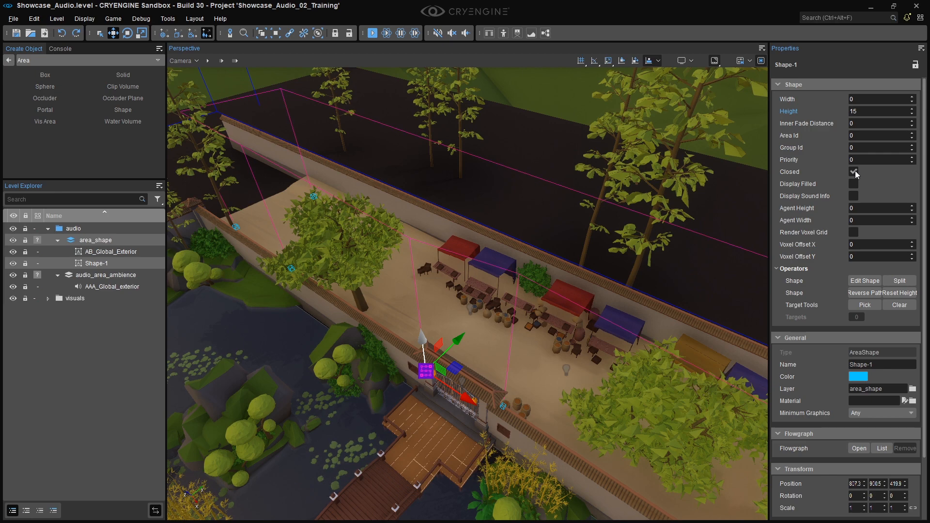
pyautogui.click(853, 184)
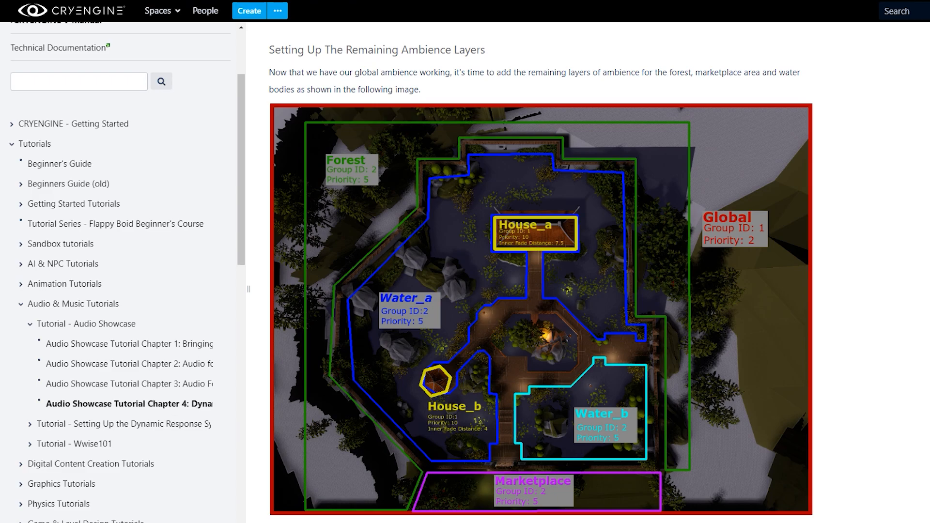
# Step: Scroll the Audio Showcase page to the Group ID, Priority and Inner Fade Distance table
pyautogui.scroll(-3)
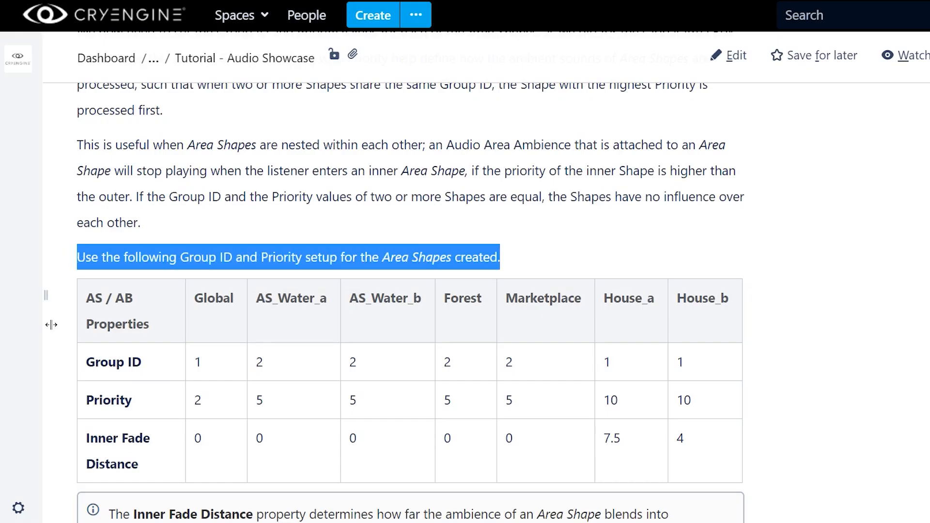
pyautogui.moveTo(901, 343)
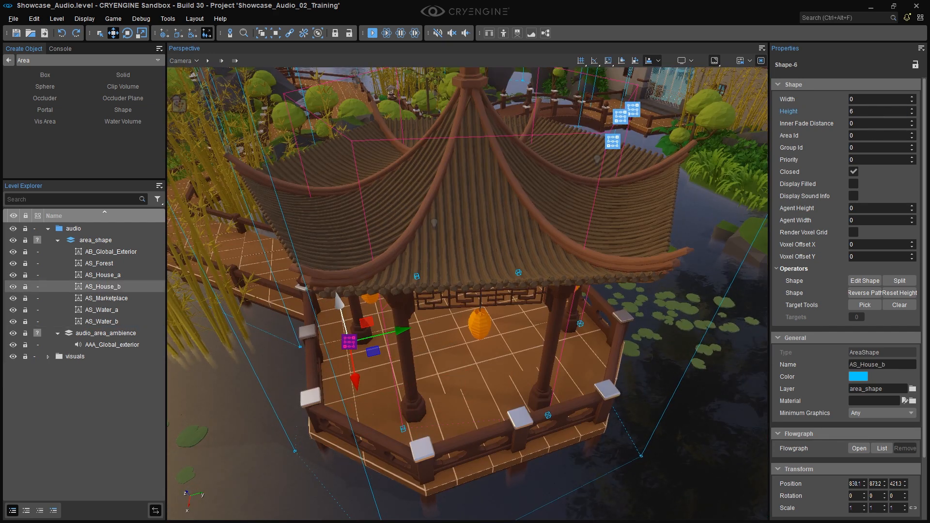
# Step: Select AS_House_a (Group ID 1, Priority 10, fade 7.5), then AS_Water_a, and edit its properties
pyautogui.click(102, 275)
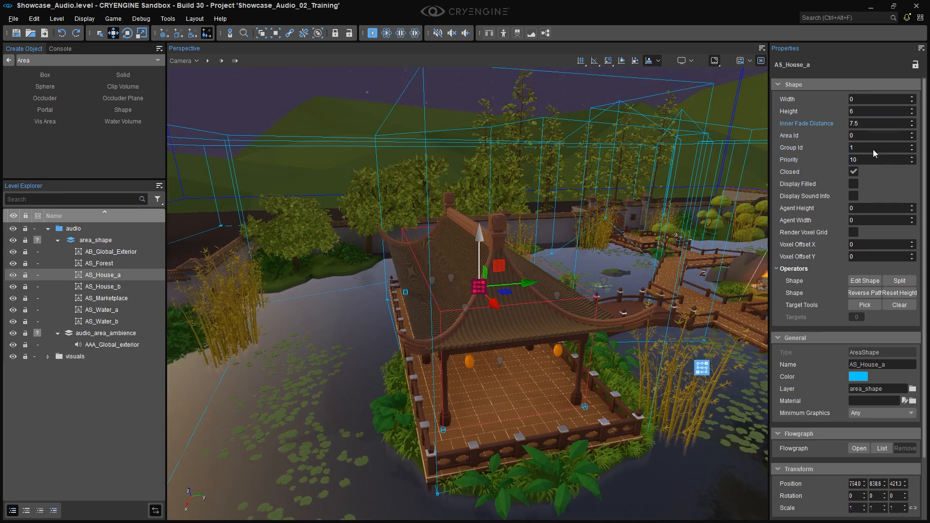
pyautogui.click(100, 309)
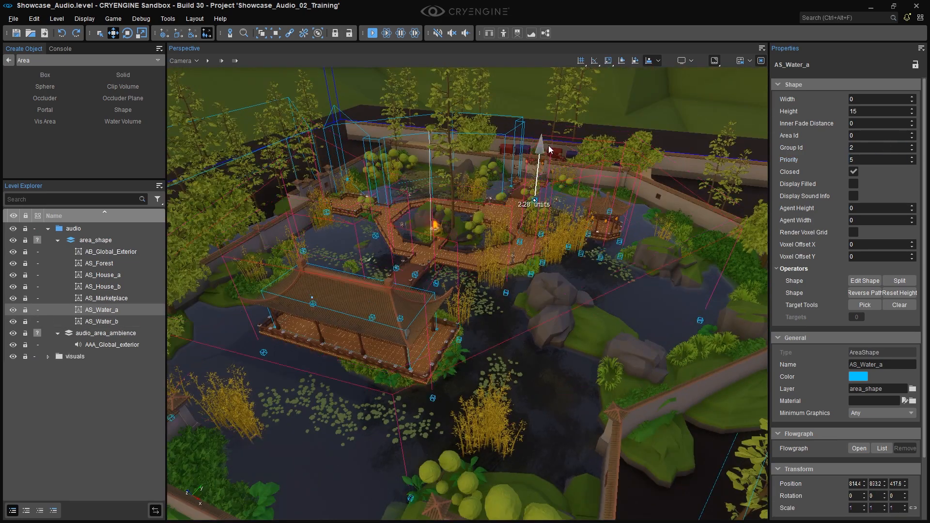
pyautogui.click(864, 280)
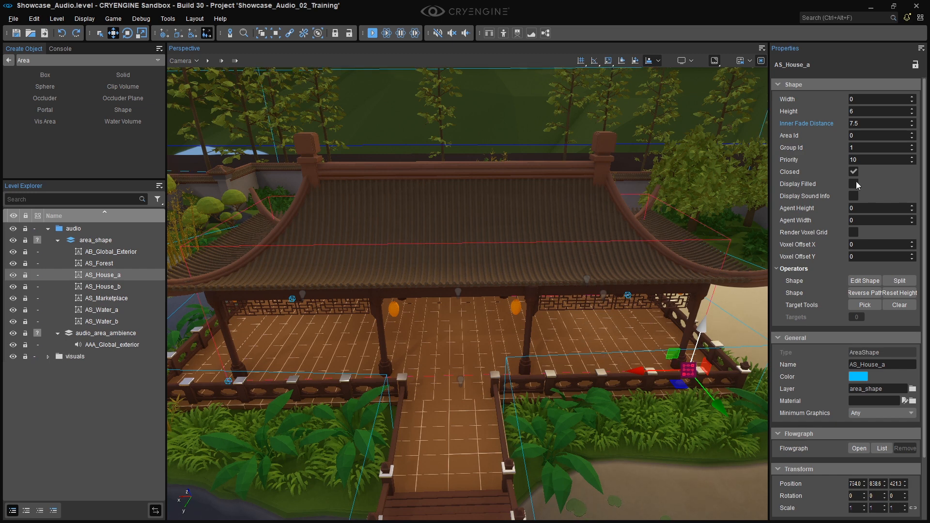
# Step: Enable Display Sound Info plus Roof and Floor obstruction on AS_House_a
pyautogui.click(853, 196)
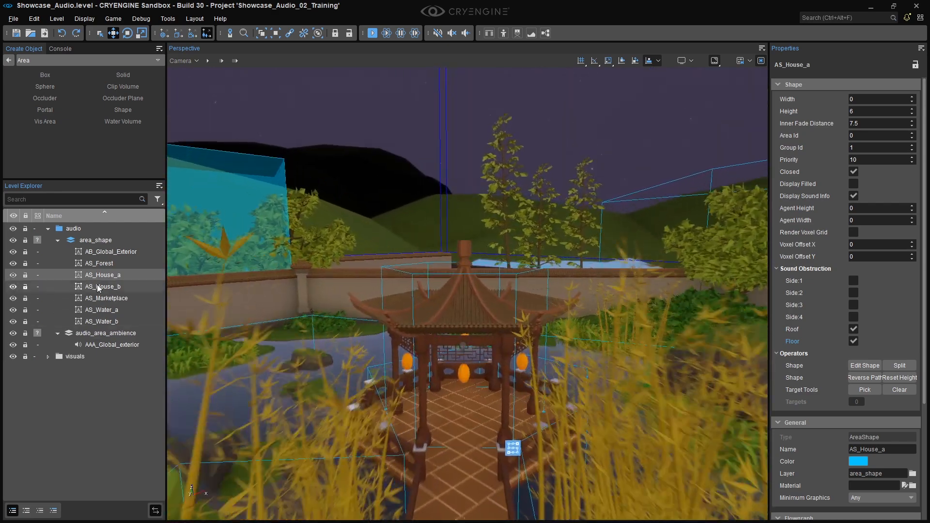
pyautogui.click(105, 285)
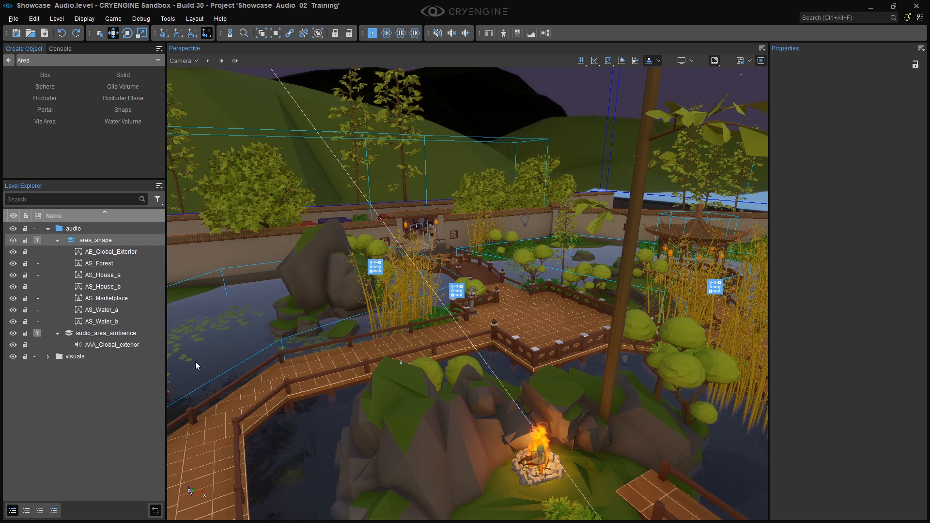
# Step: Place AudioAreaAmbience-2 in the marketplace on the audio_area_ambience layer
pyautogui.click(108, 332)
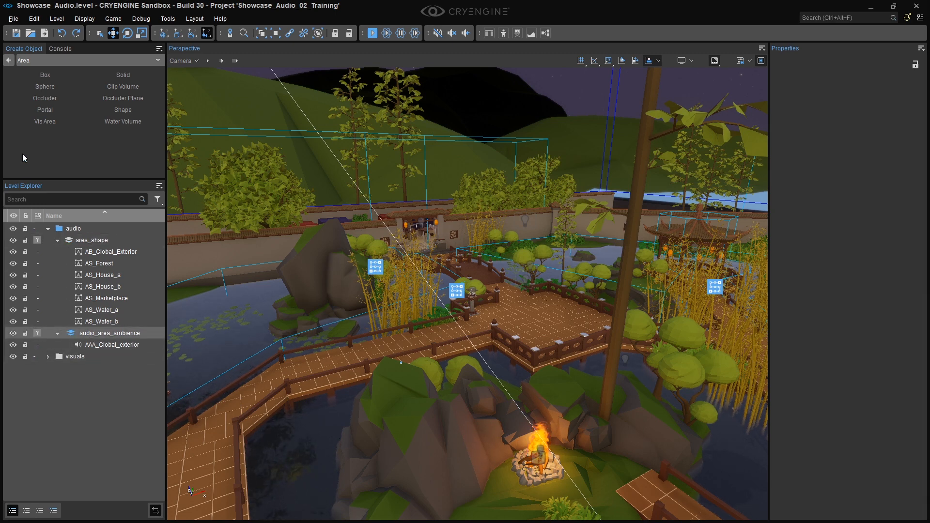
pyautogui.click(9, 60)
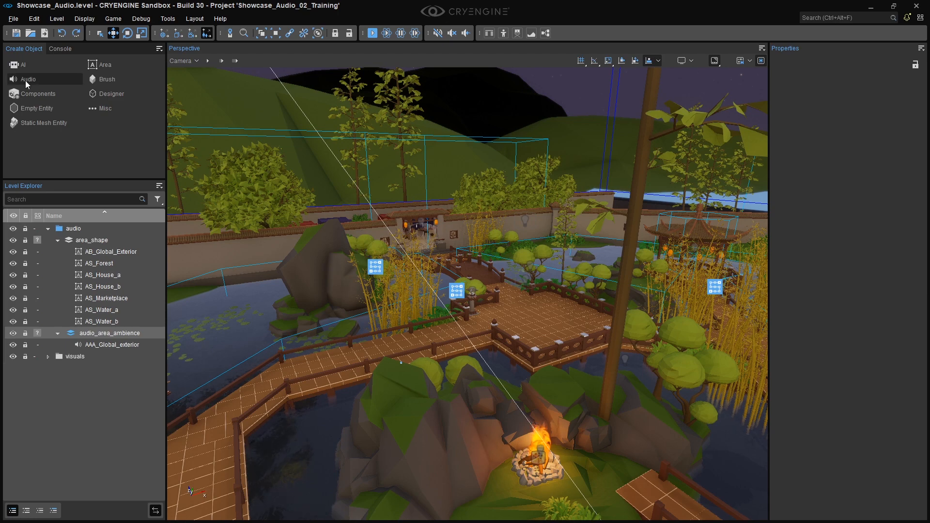
pyautogui.click(27, 79)
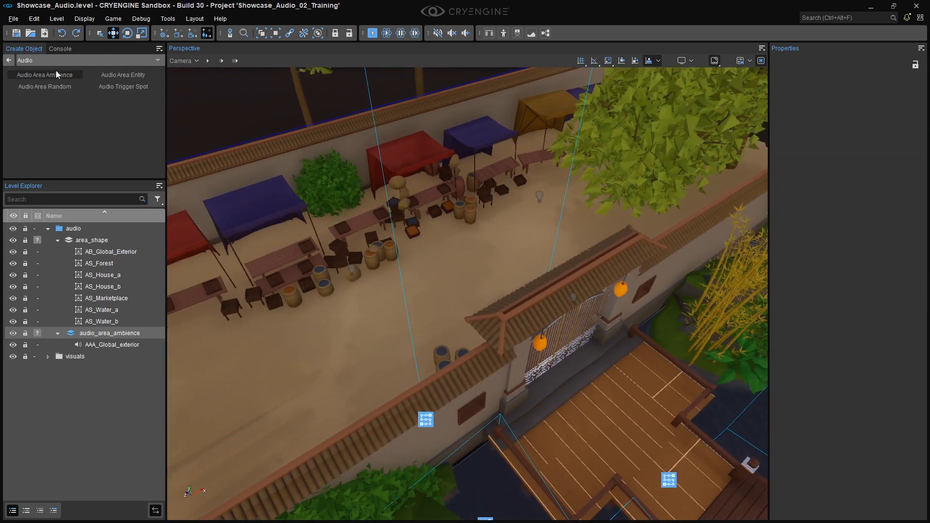
pyautogui.click(45, 75)
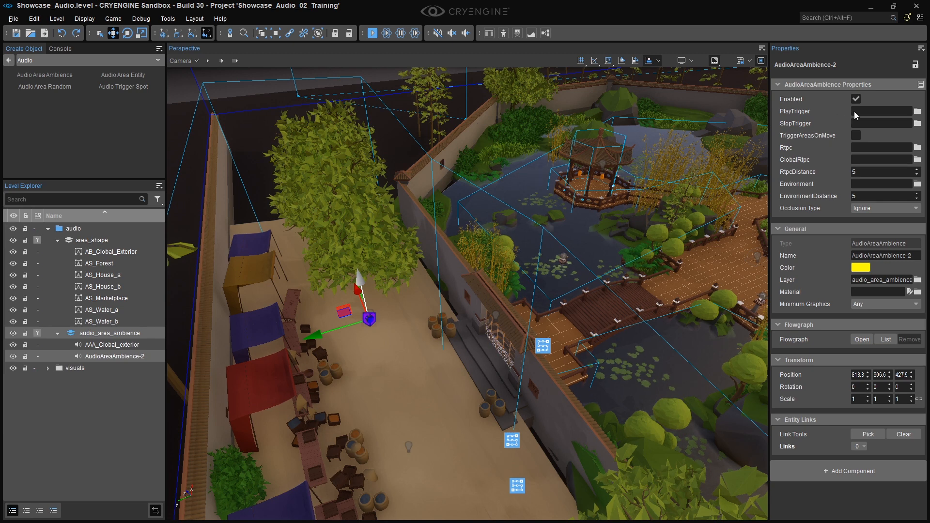
# Step: Give AudioAreaAmbience-2 the marketplace play trigger, area_fade_distance Rtpc and RtpcDistance 7
pyautogui.click(919, 111)
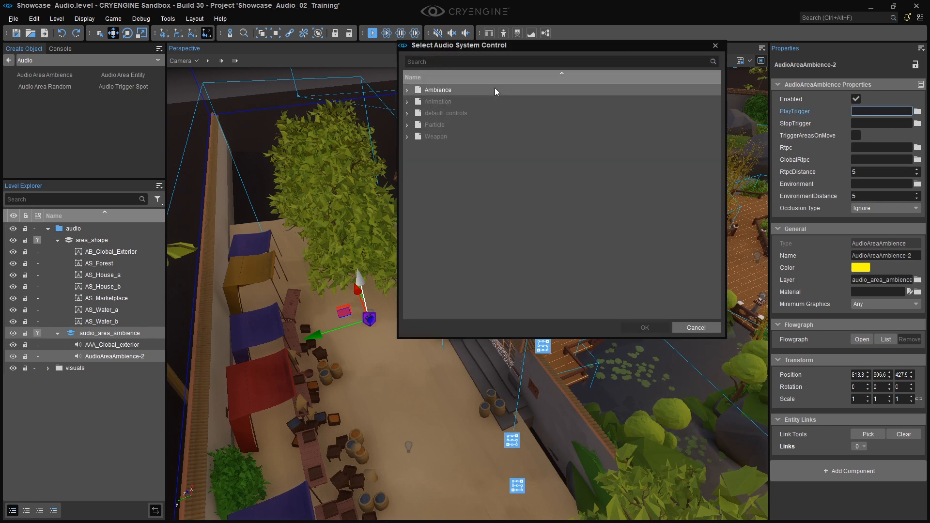
pyautogui.click(644, 327)
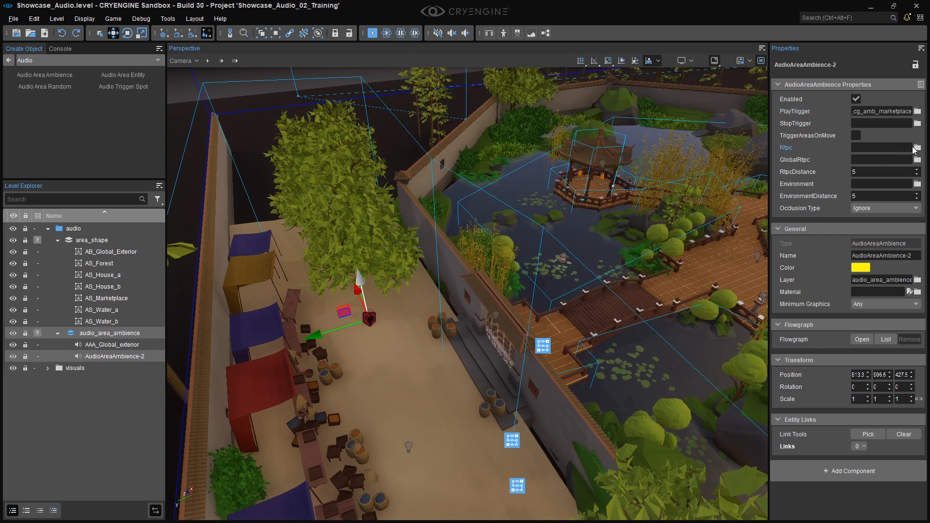
pyautogui.click(920, 147)
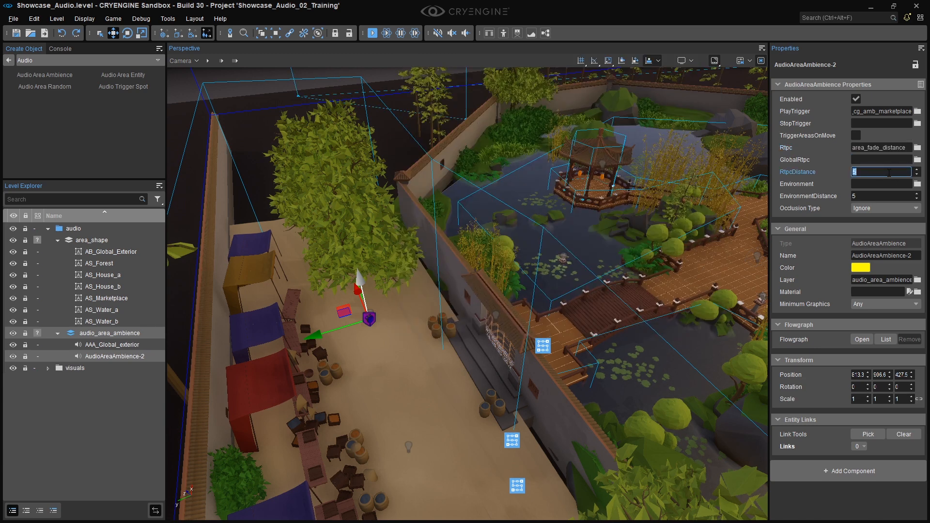
pyautogui.write('7')
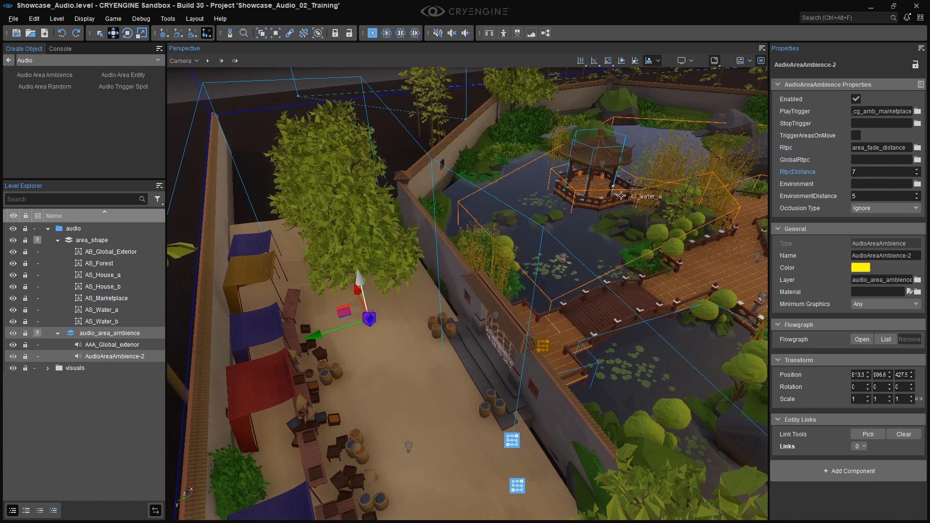
pyautogui.click(104, 298)
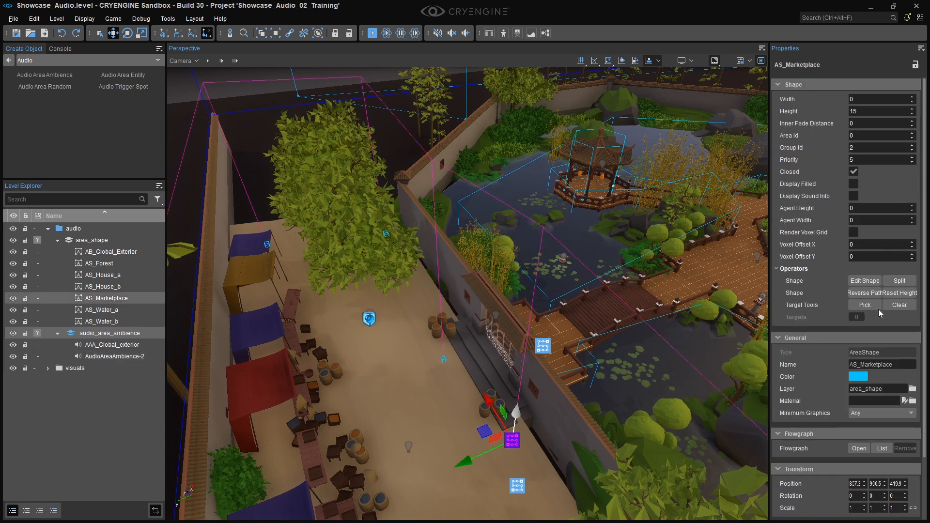
# Step: Pick the marketplace AudioAreaAmbience entity as AS_Marketplace's target
pyautogui.click(863, 304)
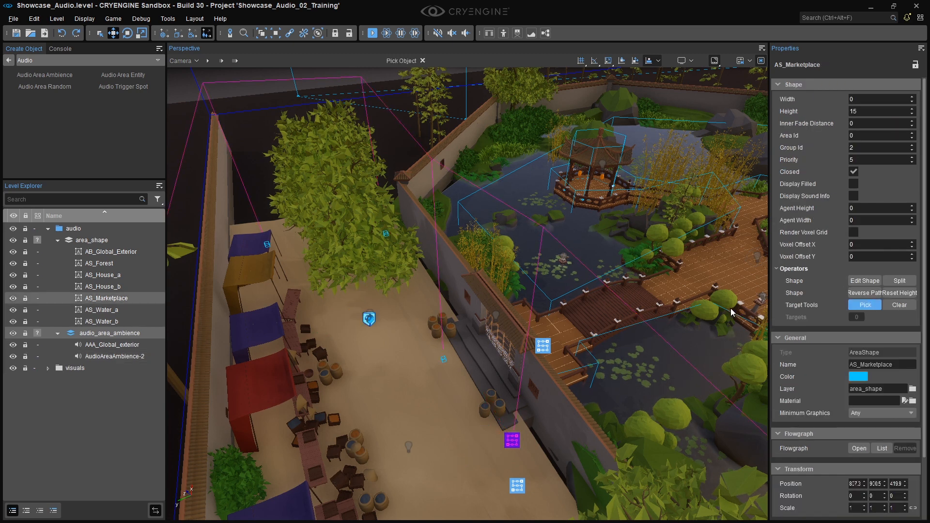
pyautogui.click(864, 305)
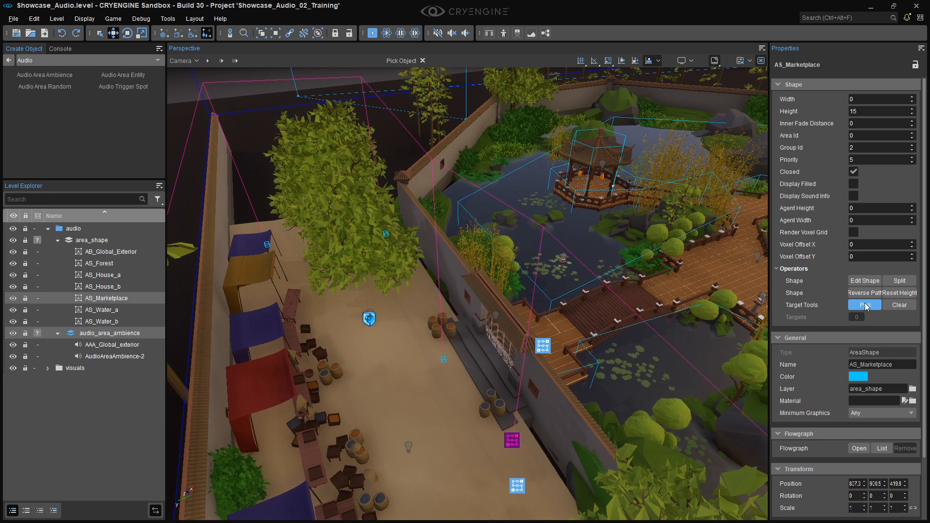
pyautogui.click(864, 305)
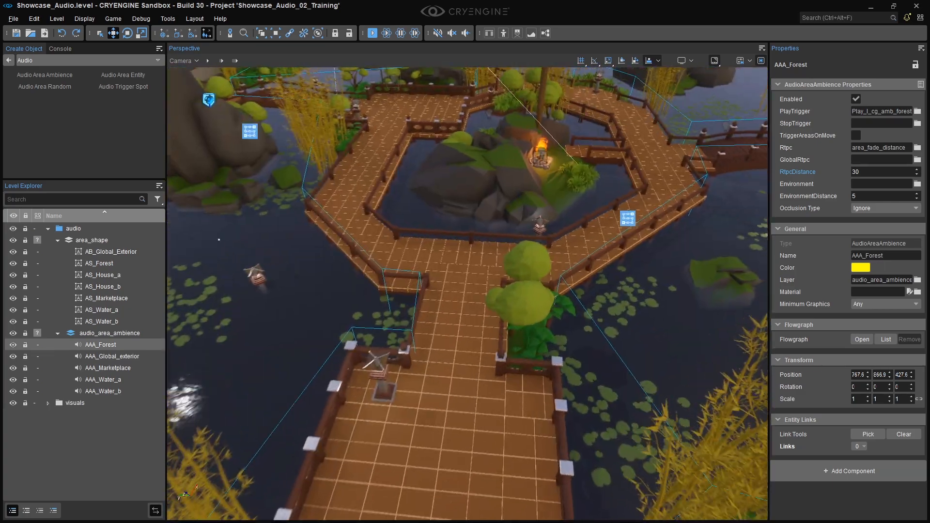
# Step: Switch to game mode to hear the garden's ambience zones
pyautogui.click(372, 32)
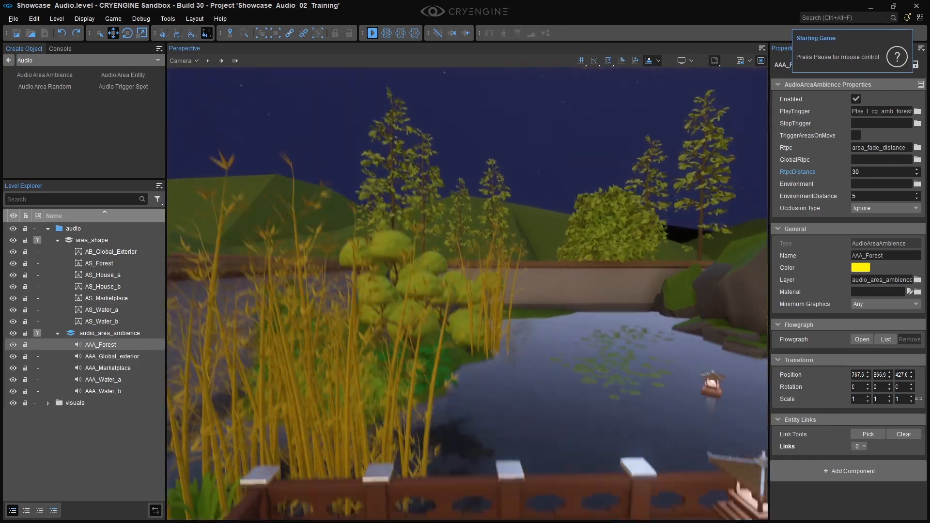